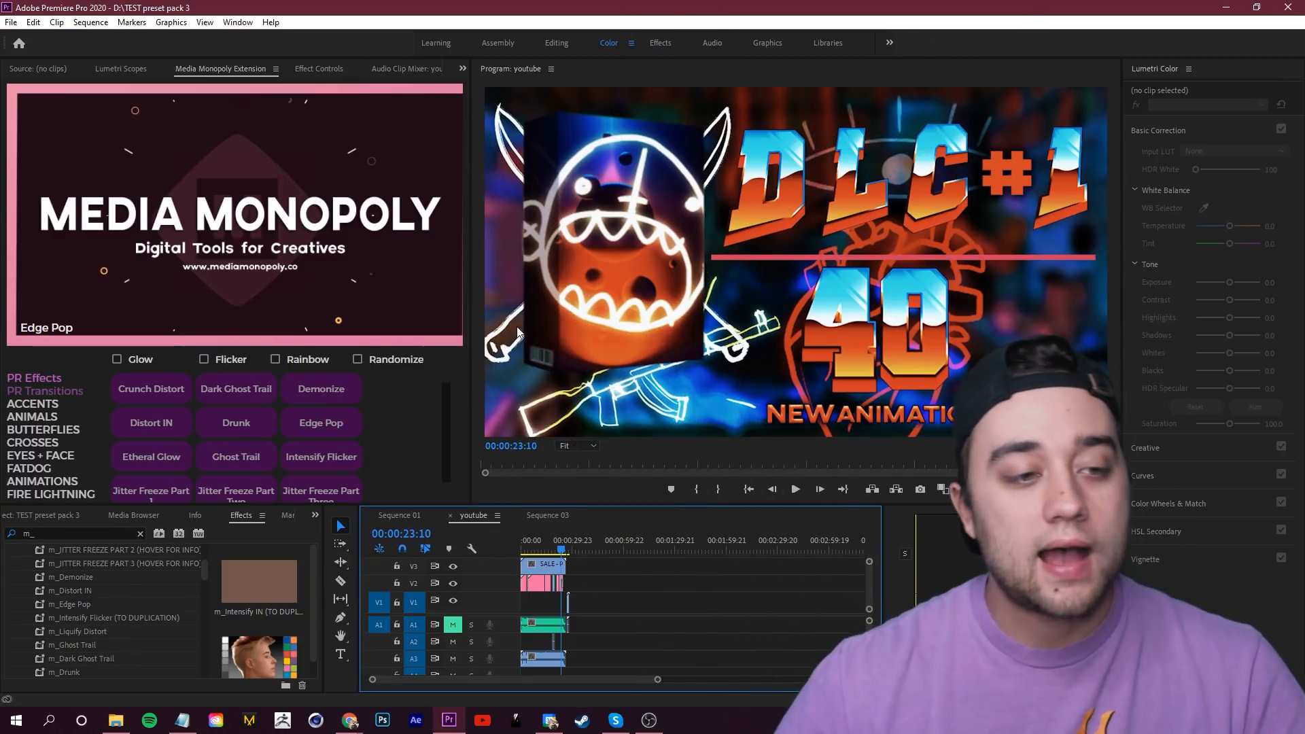
Add Adobe Premiere Effects Pack 3.0 ($34.97) to the cart and reach checkout.
left_click(40, 455)
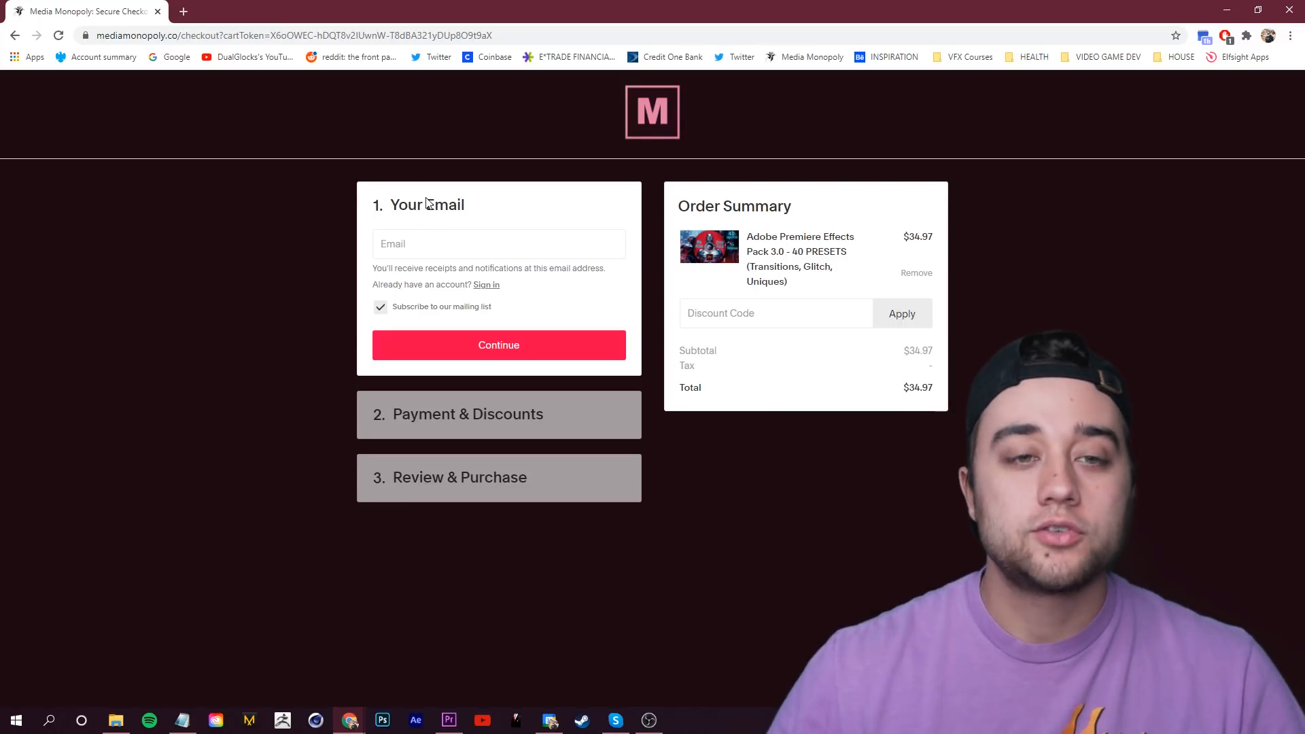
left_click(380, 305)
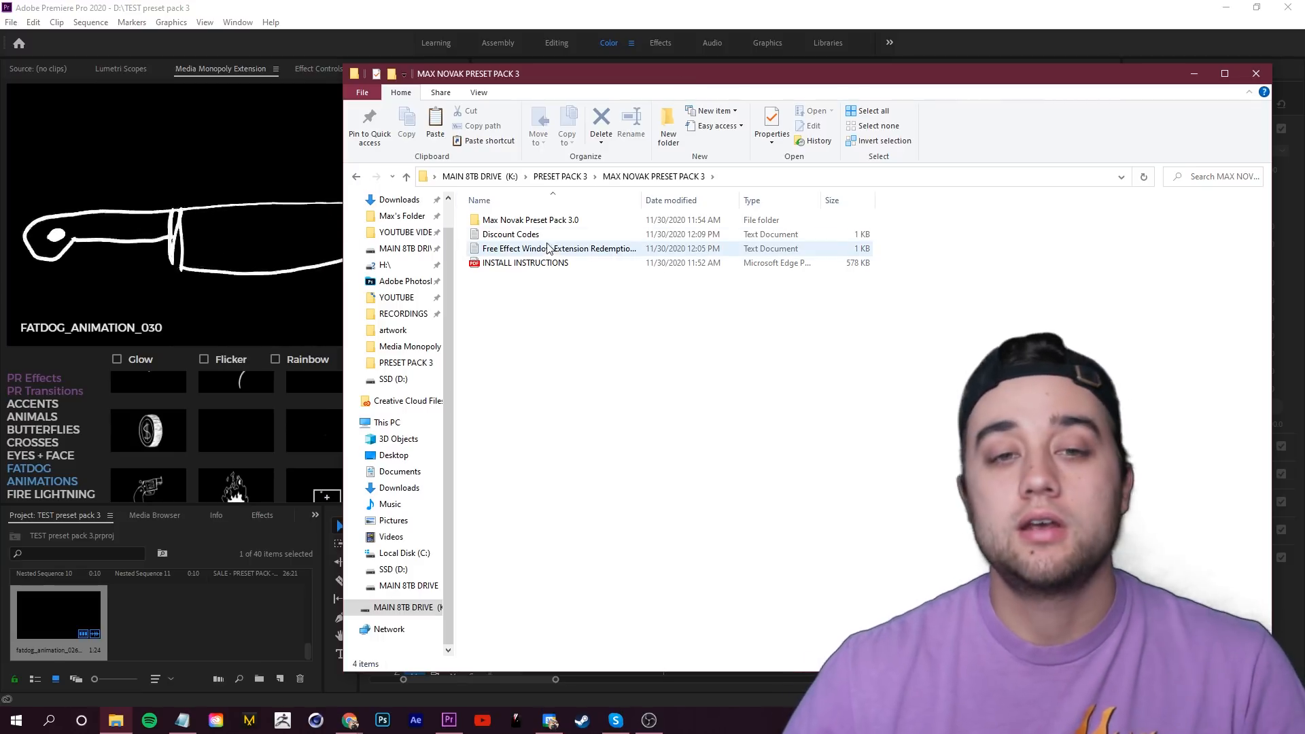
Browse the MAX NOVAK PRESET PACK 3 folder and point out the redemption code file.
double_click(556, 247)
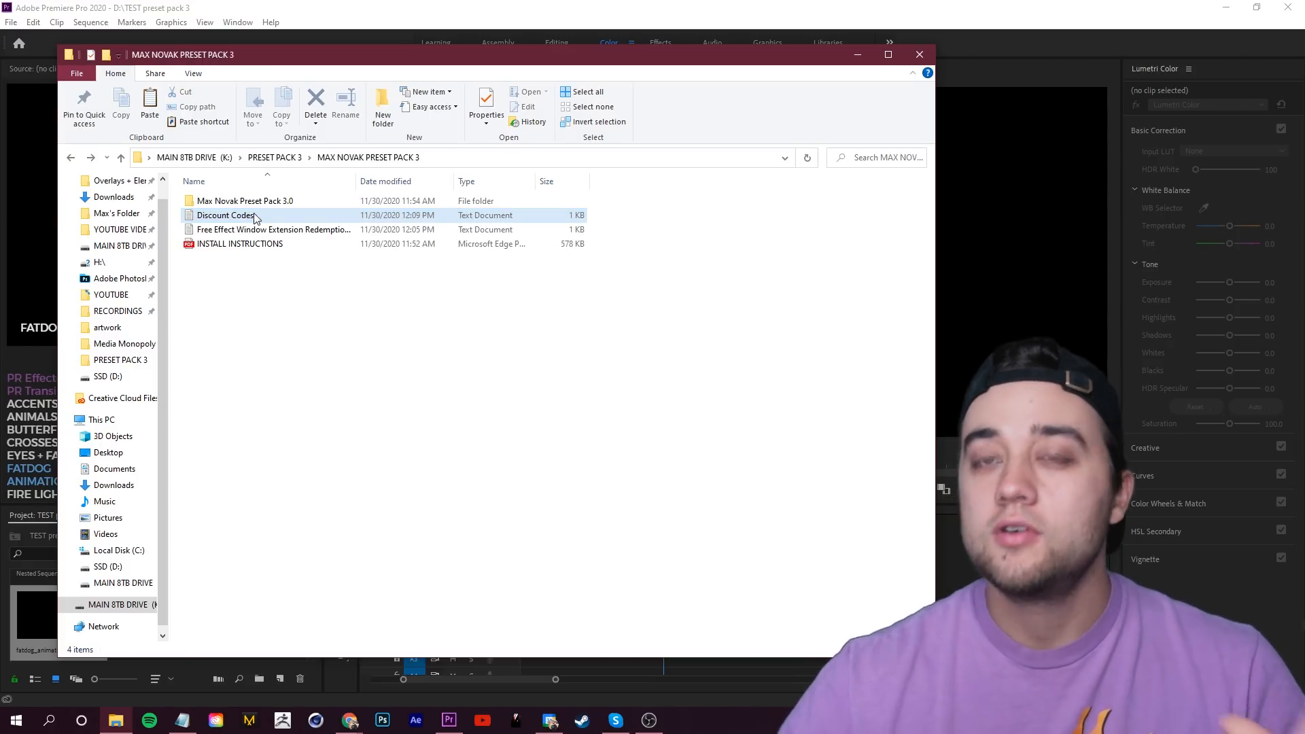
mouse_move(227, 215)
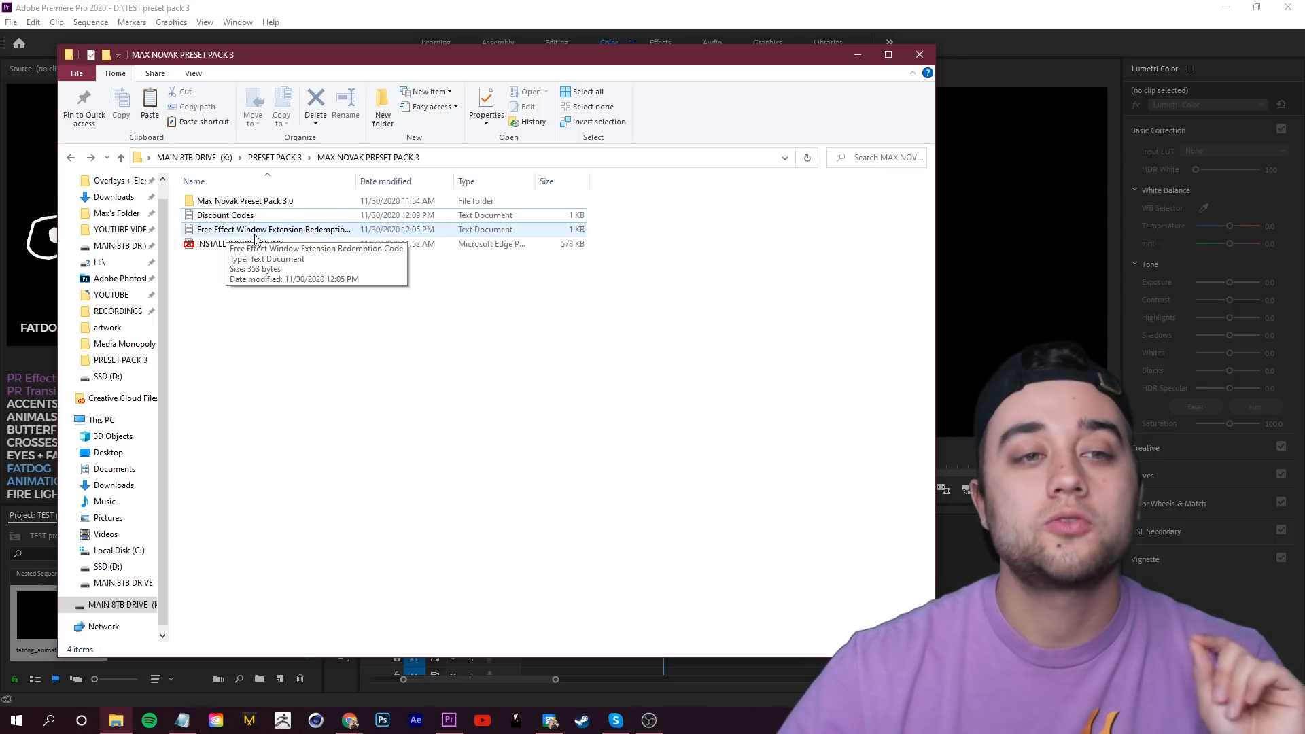
left_click(272, 228)
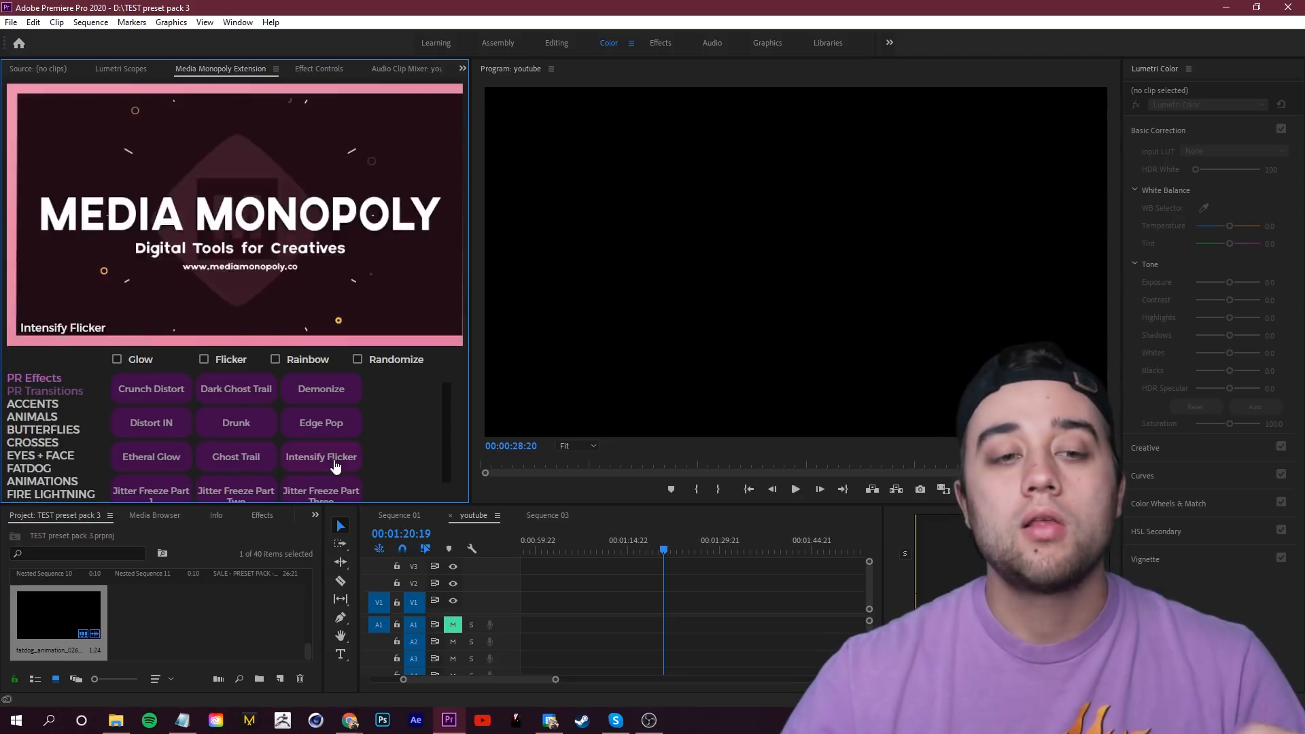
left_click(235, 457)
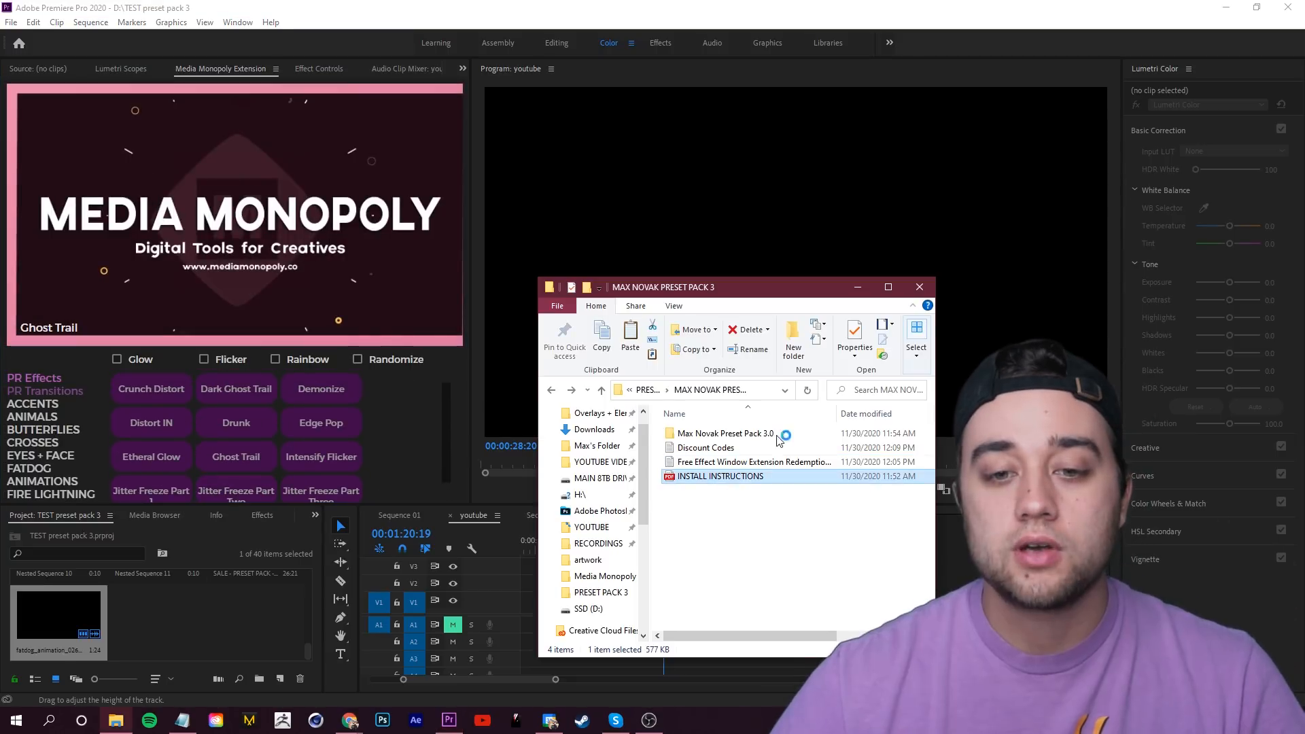
Read INSTALL INSTRUCTIONS.pdf in Edge down to the illustrated import steps.
double_click(719, 476)
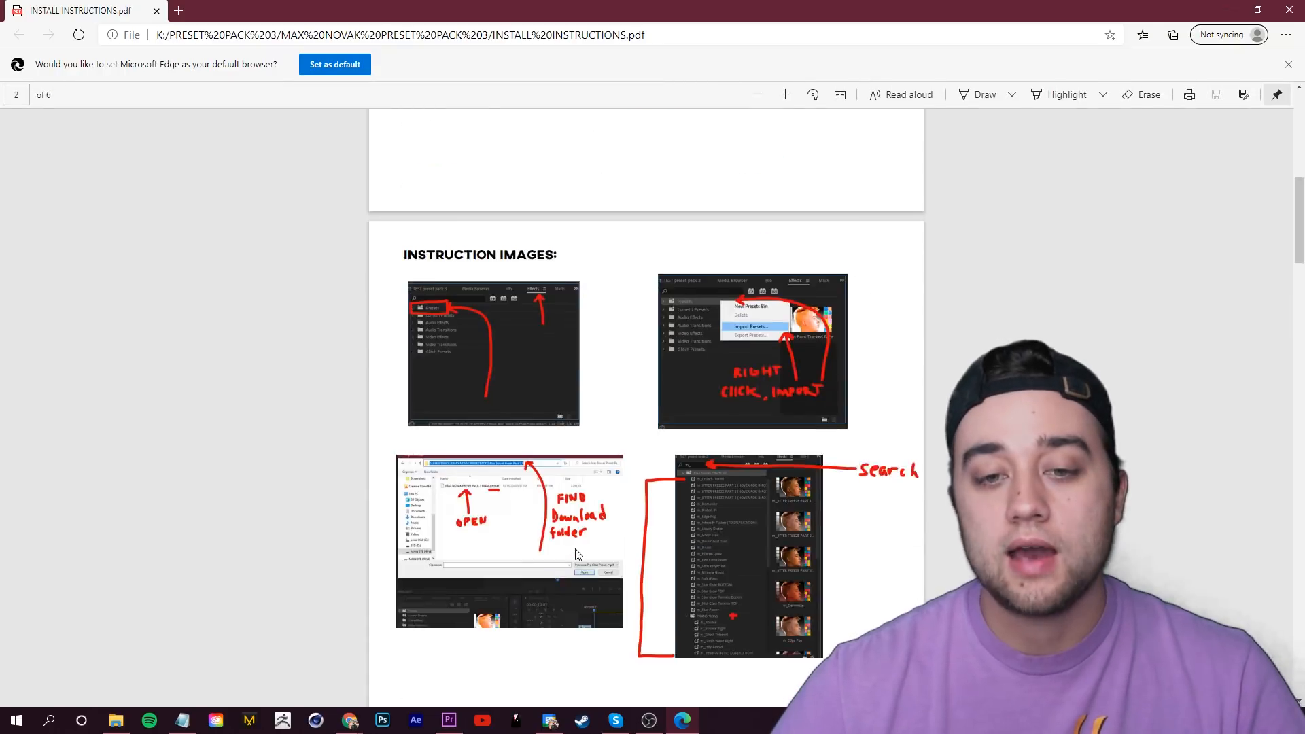
scroll("down", 3)
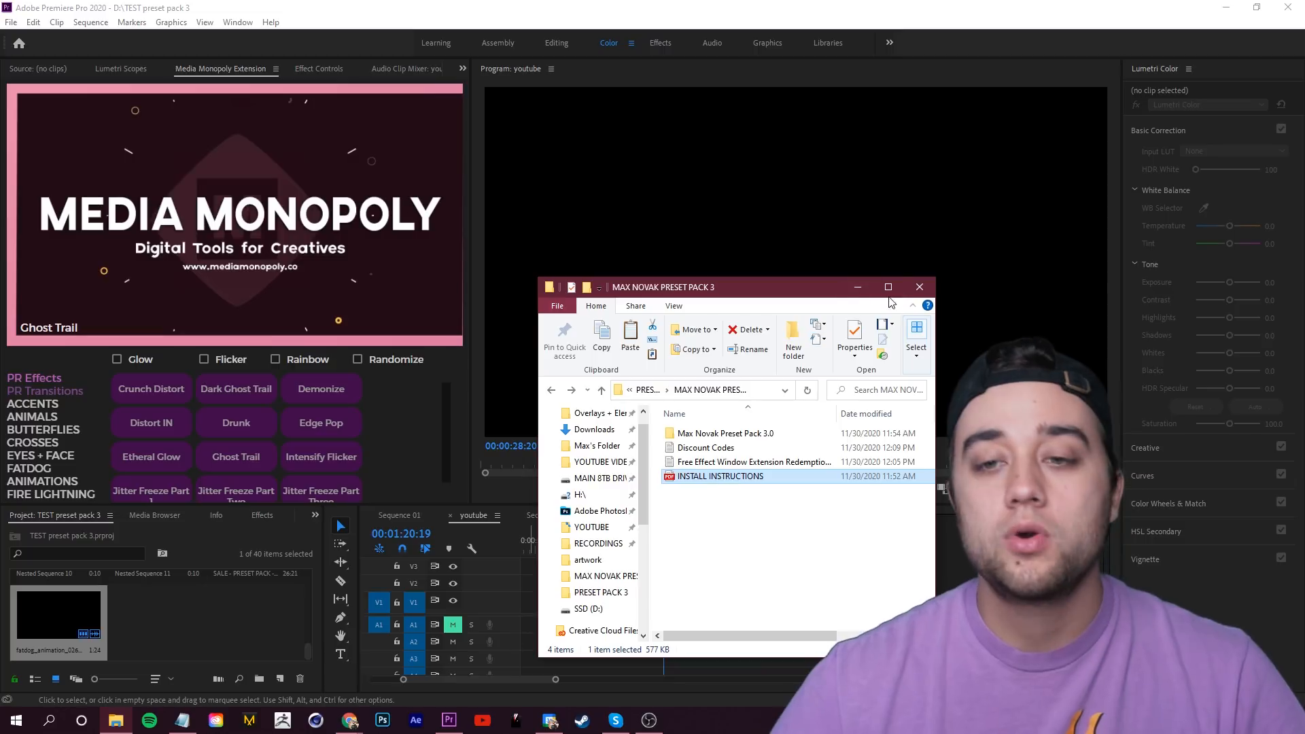
In the Effects workspace, start Import Presets from the Presets bin.
left_click(920, 287)
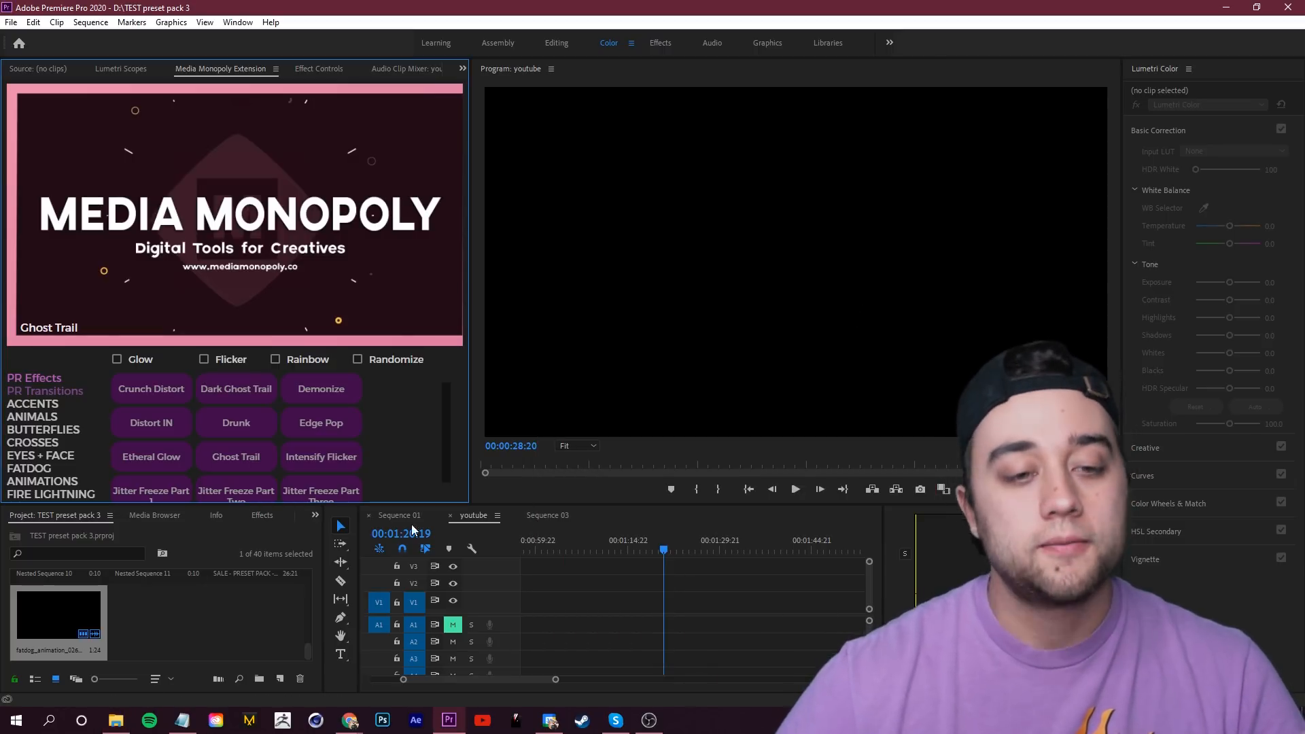
left_click(320, 494)
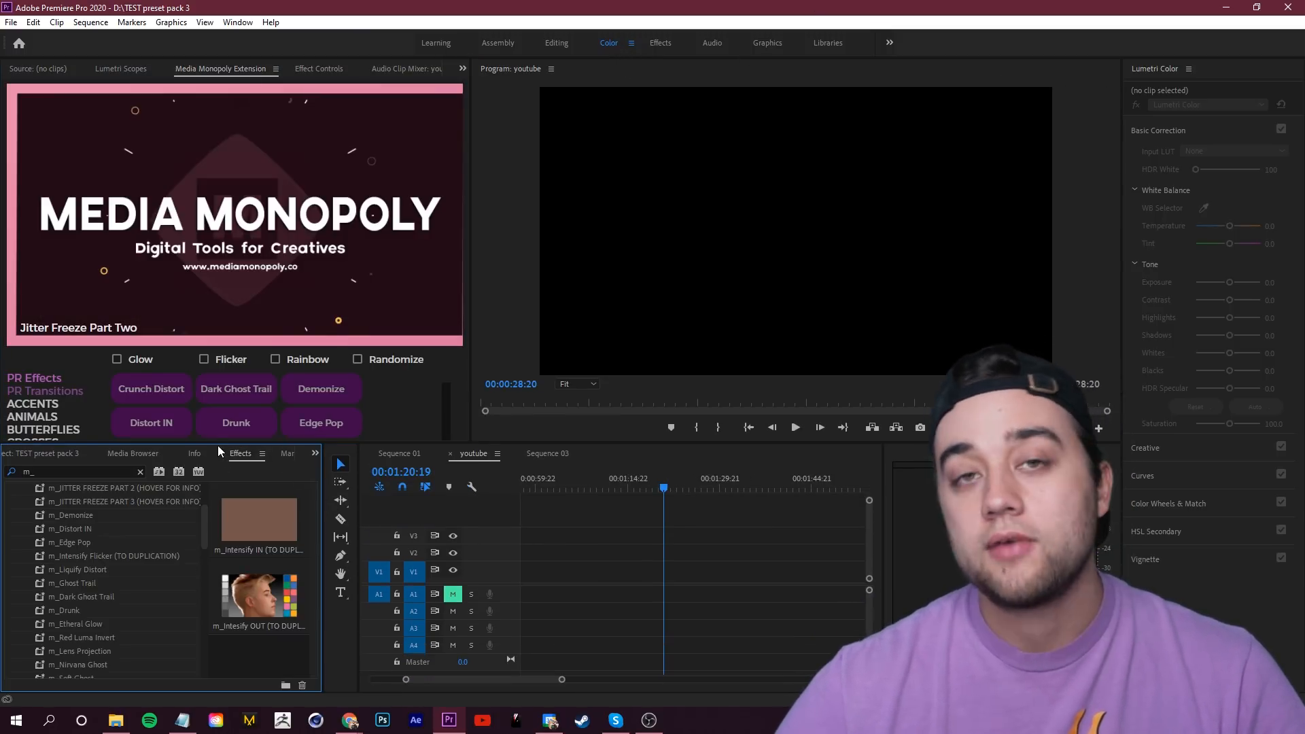
left_click(661, 43)
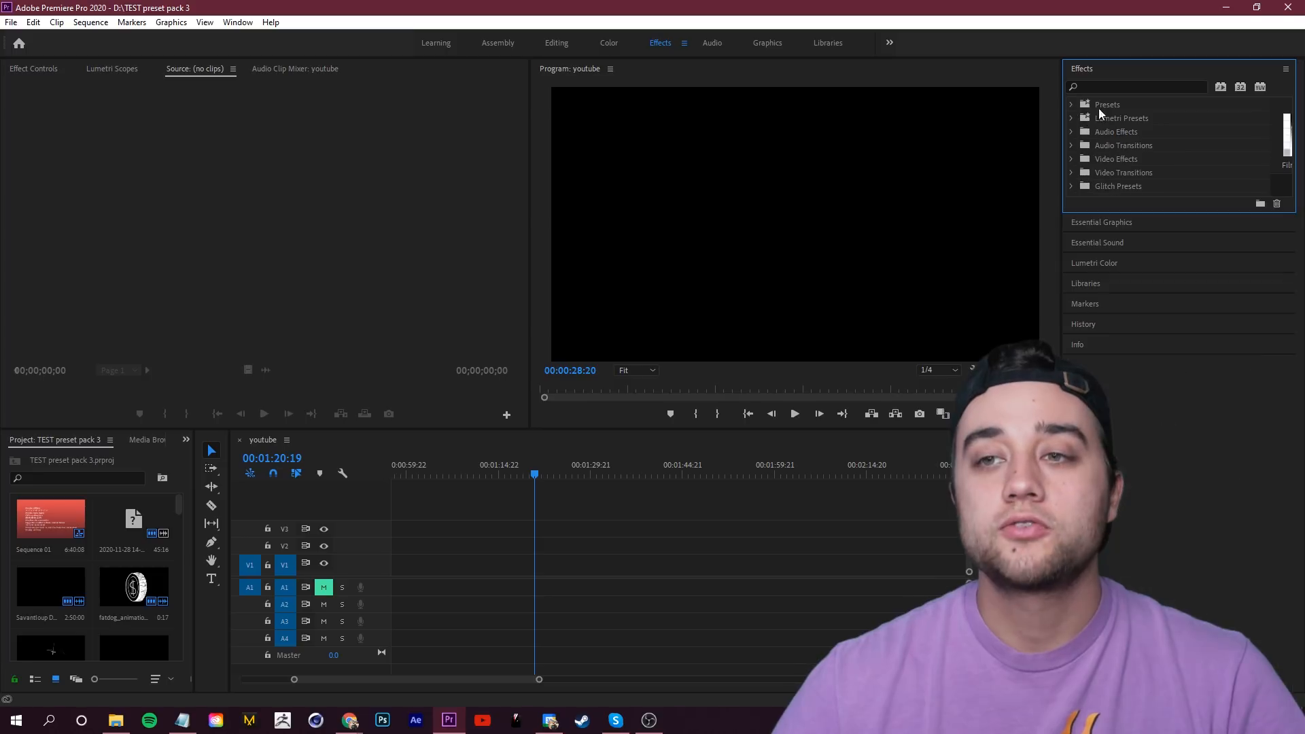
right_click(1106, 109)
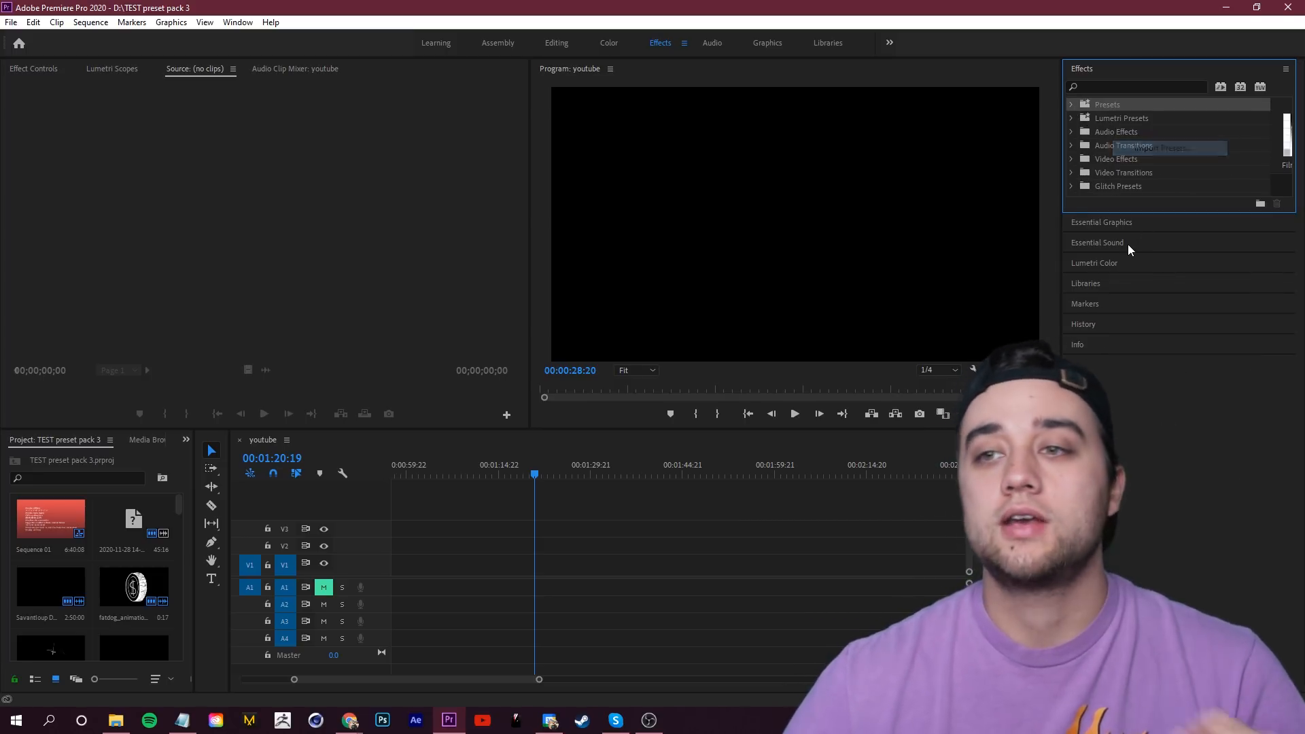
left_click(1169, 147)
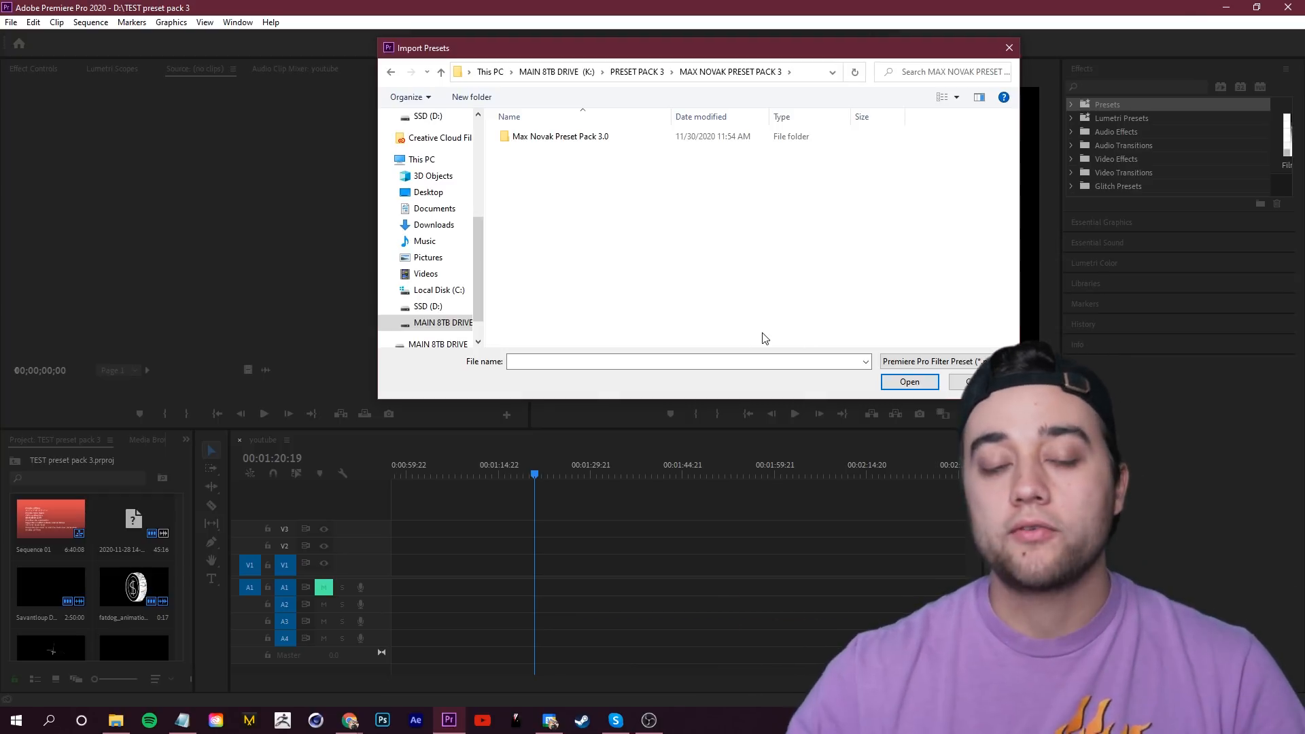
Import MAX NOVAK PRESET PACK 3 FINAL.prfpset from the pack's folder.
double_click(560, 136)
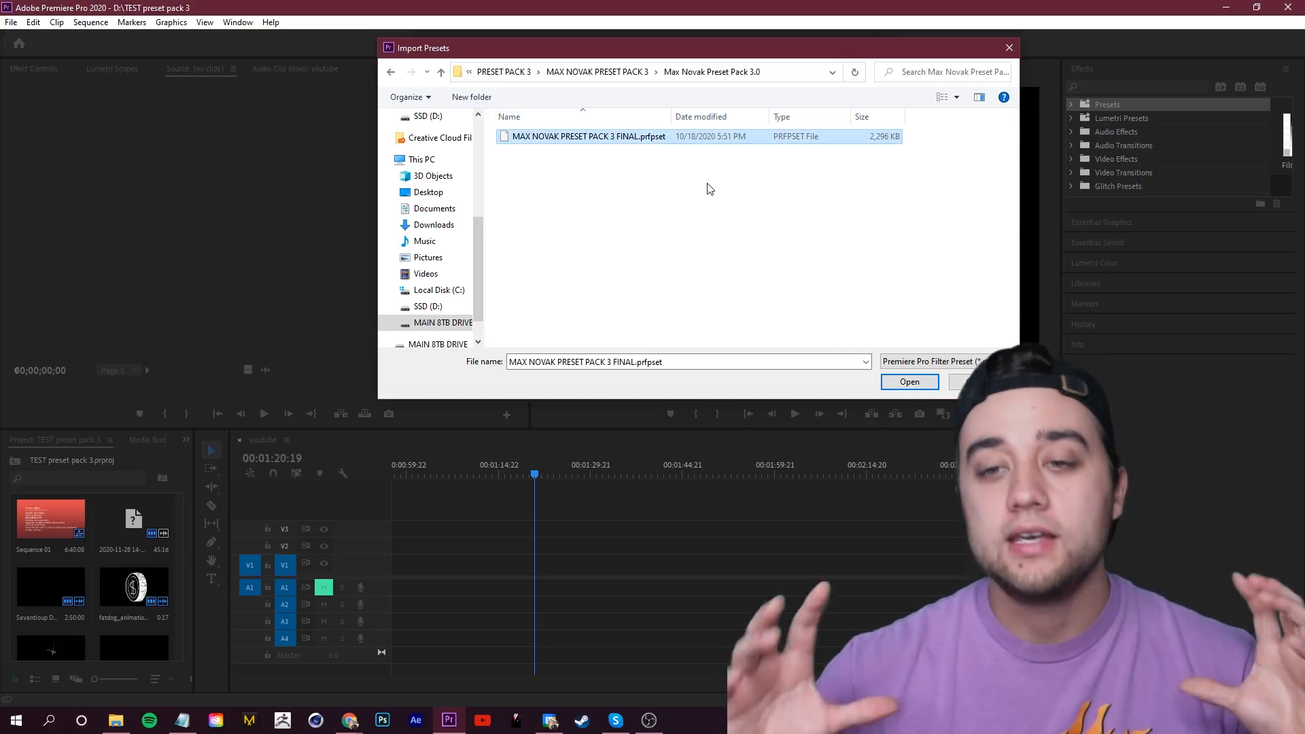
left_click(909, 381)
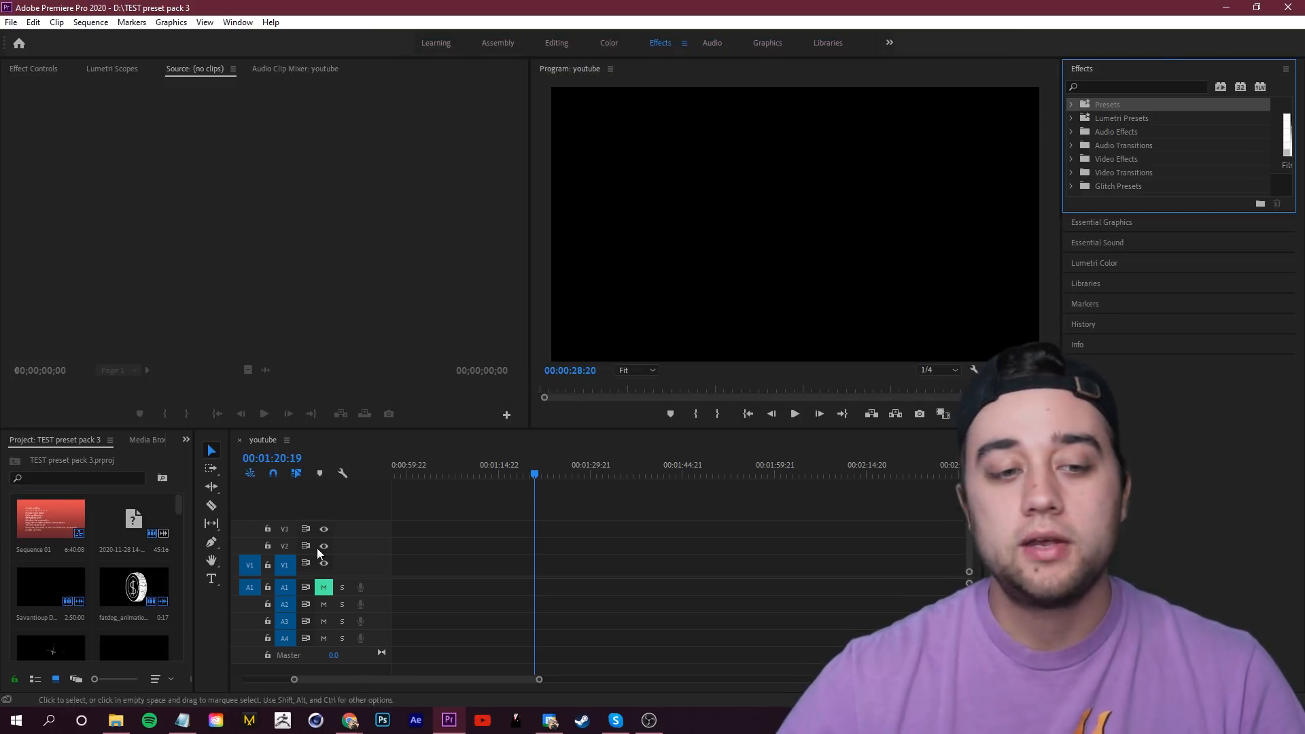
In the Color workspace, expand Max Novak Effects 3.0 and filter Effects by 'm_'.
left_click(607, 42)
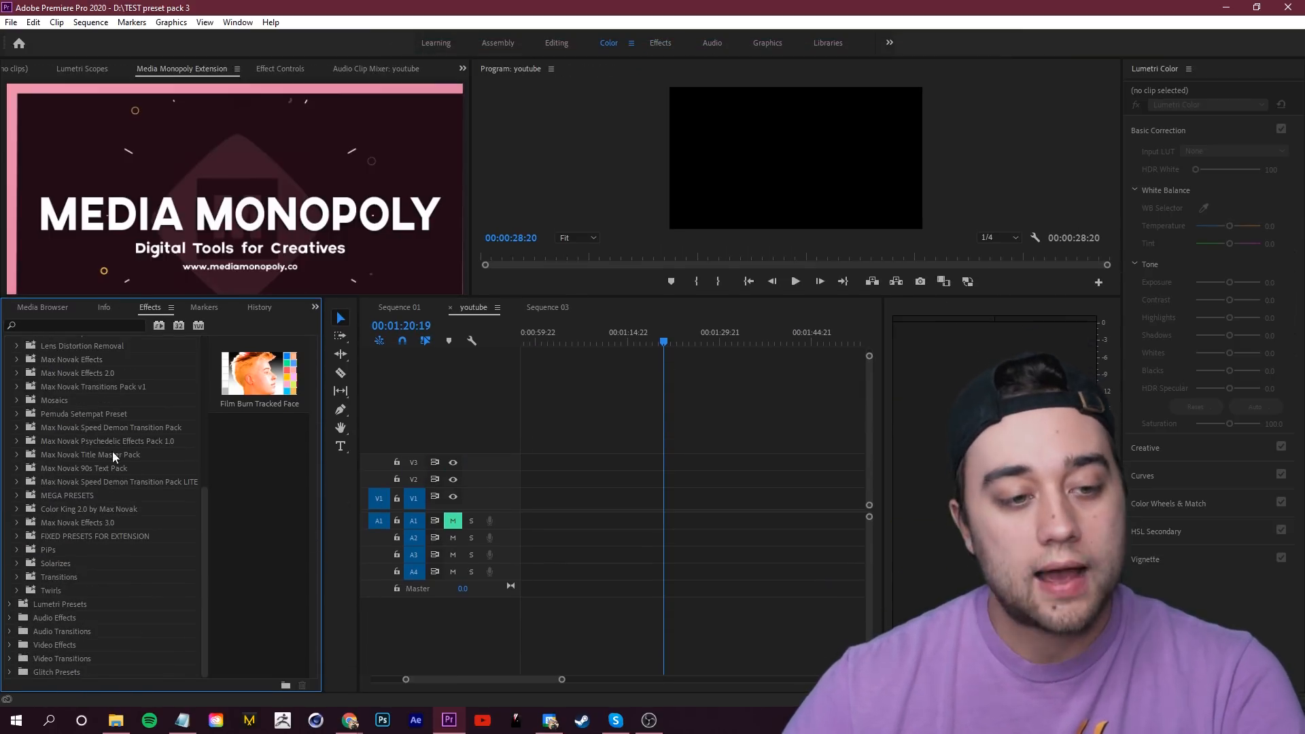
left_click(78, 522)
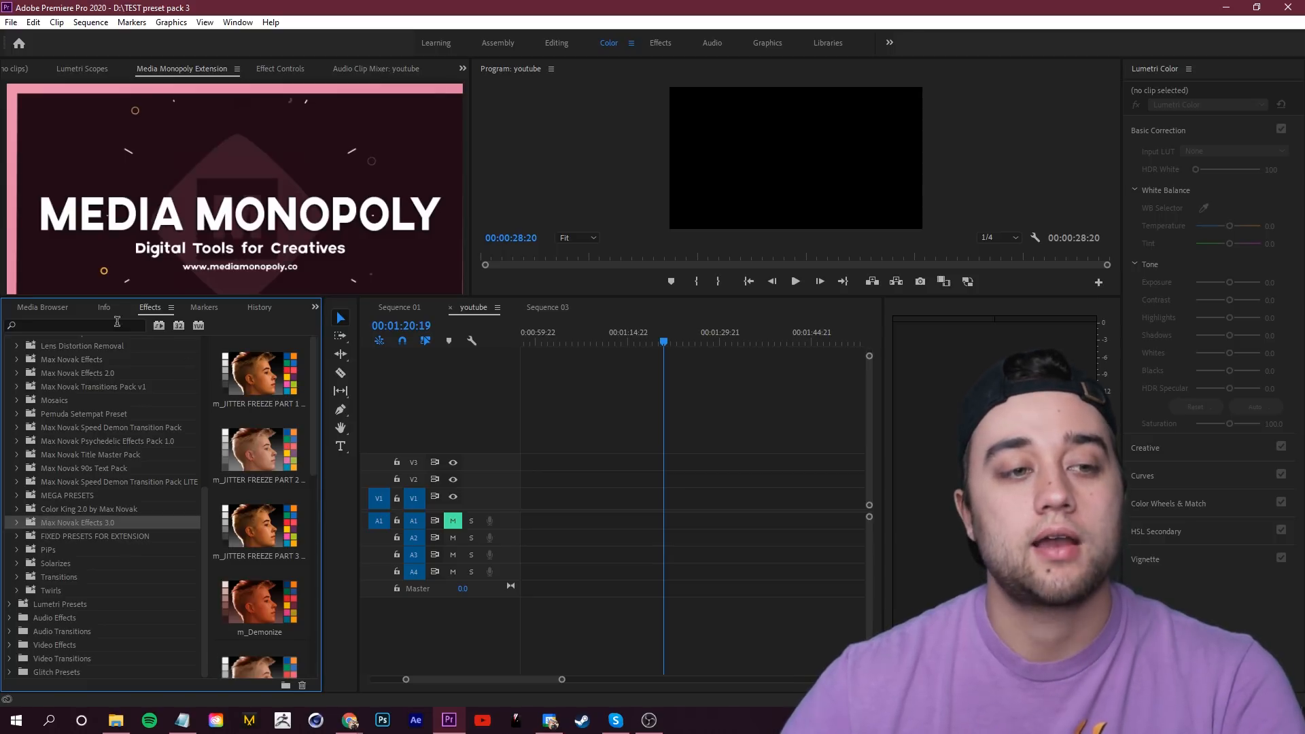
type("max novak")
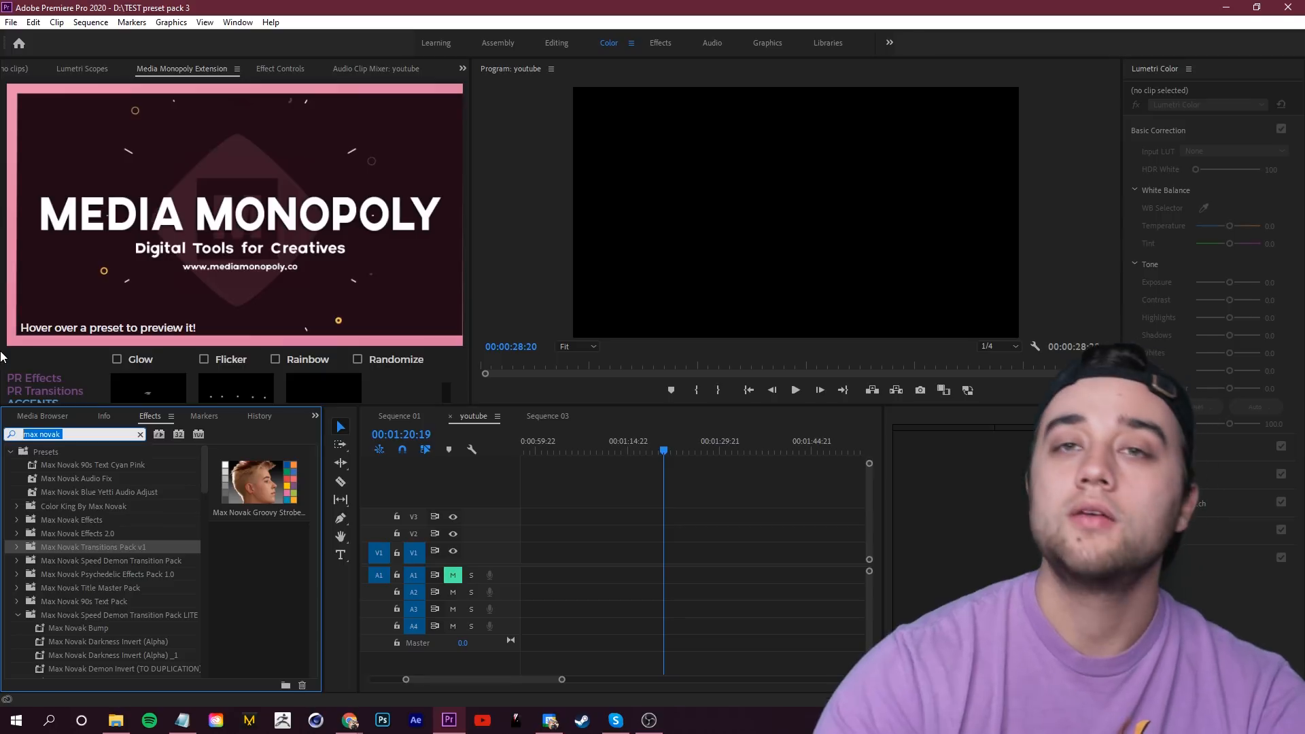
type("m_")
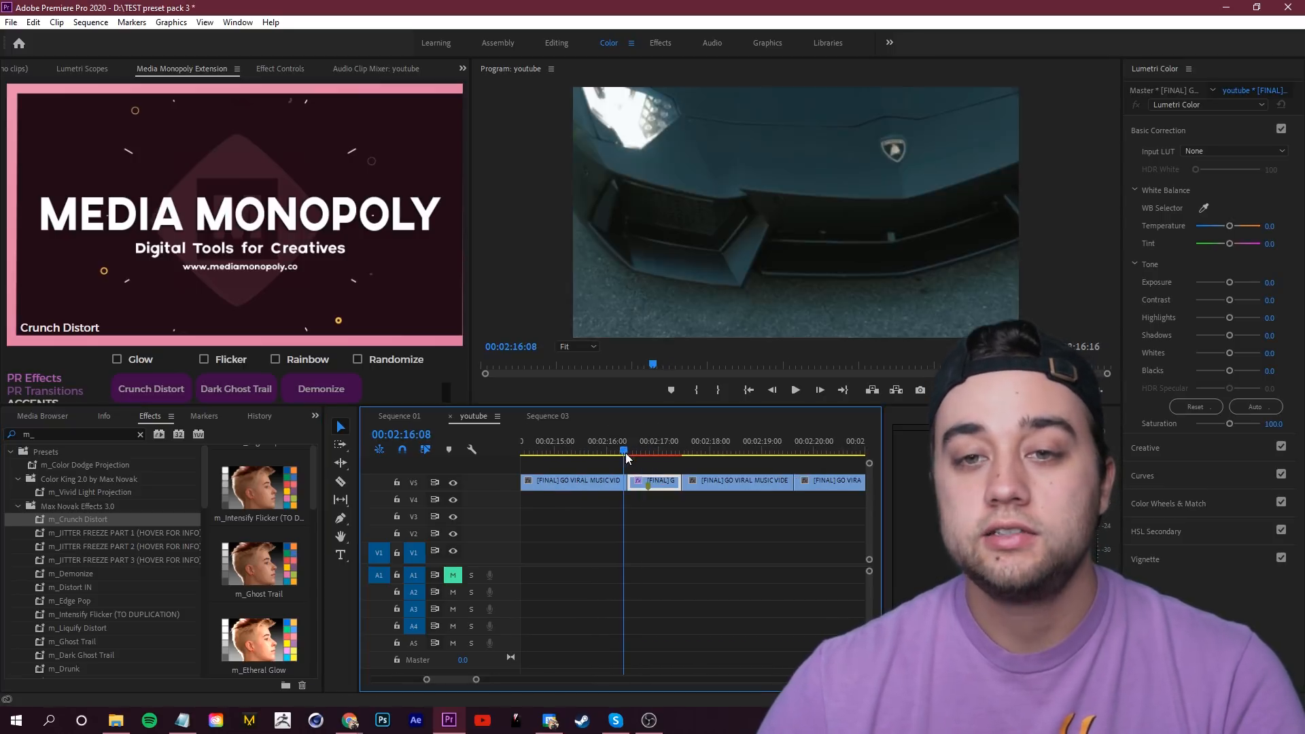
left_click(793, 390)
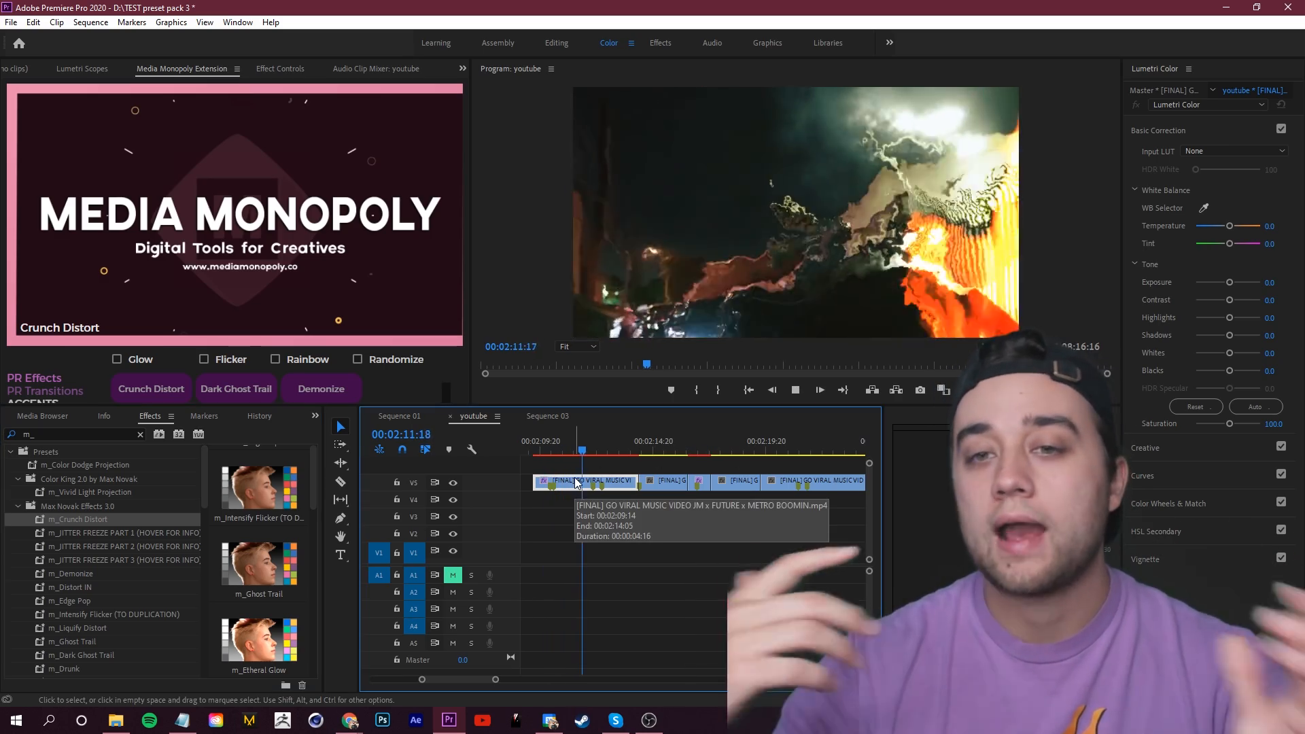
left_click(628, 450)
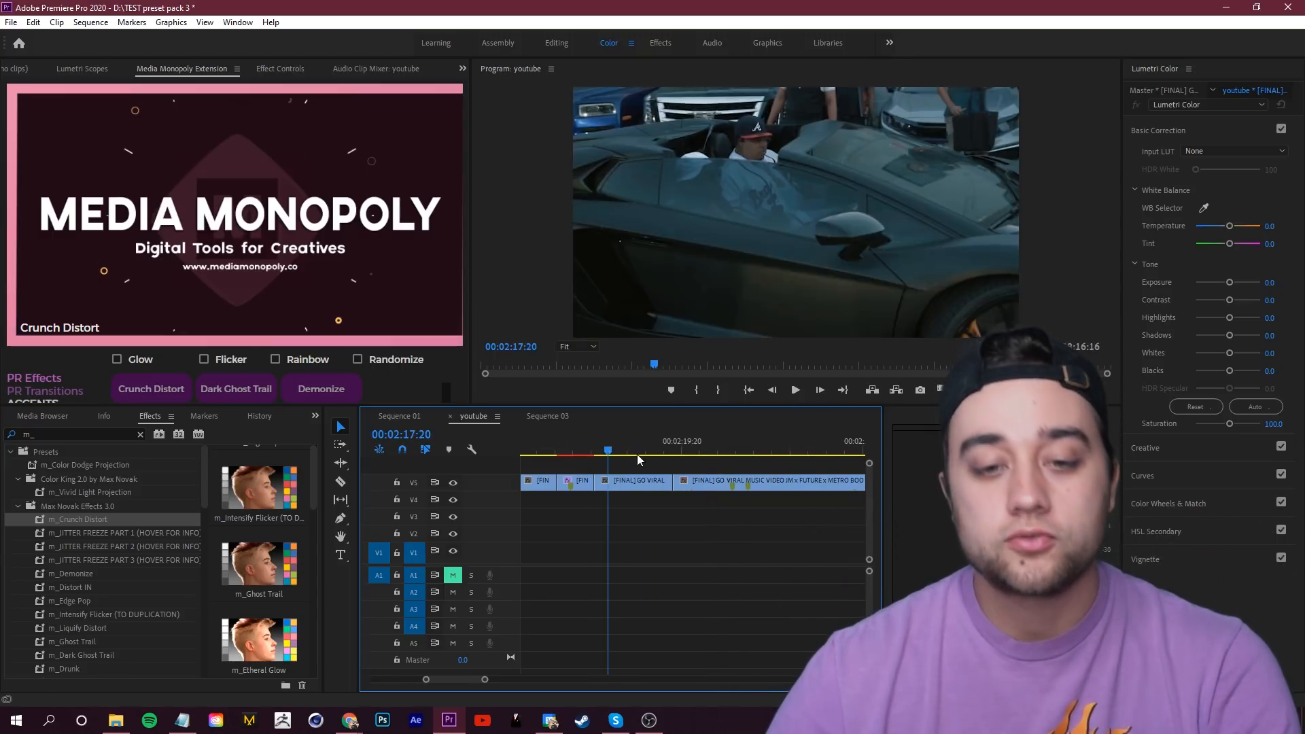
mouse_move(122, 533)
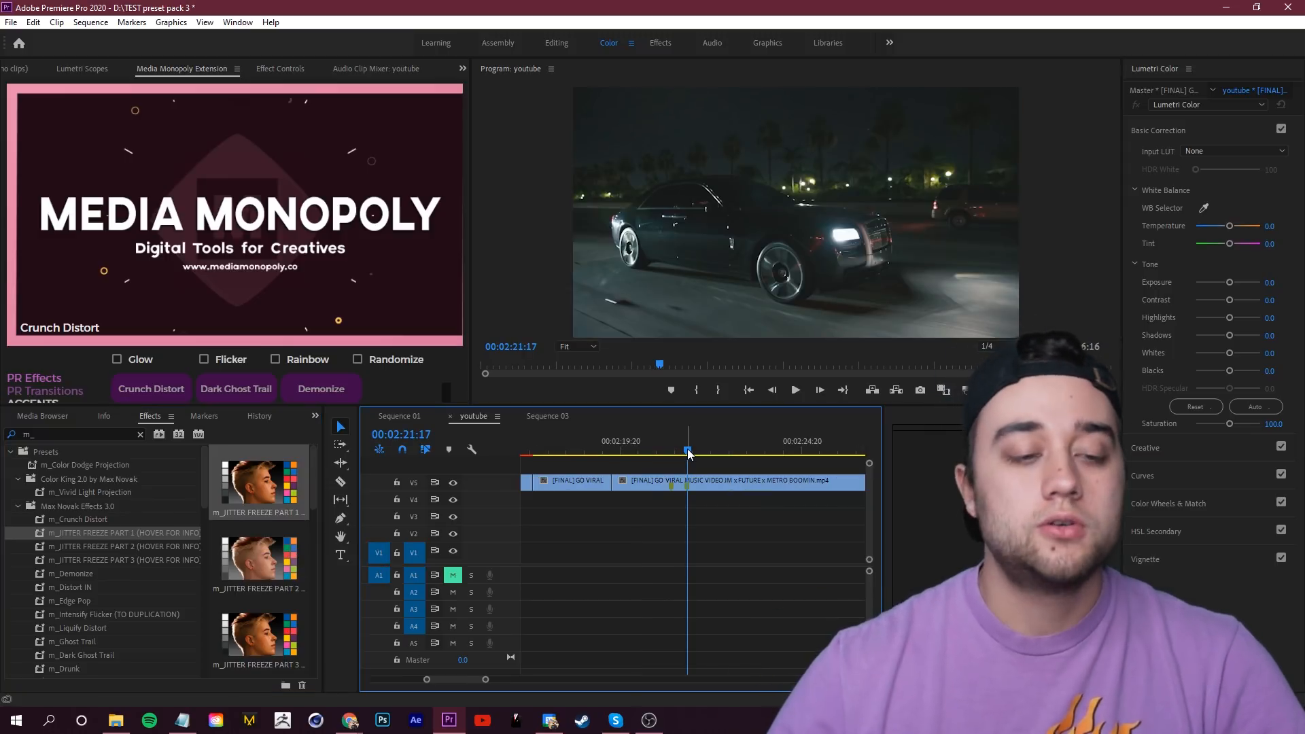
mouse_move(125, 533)
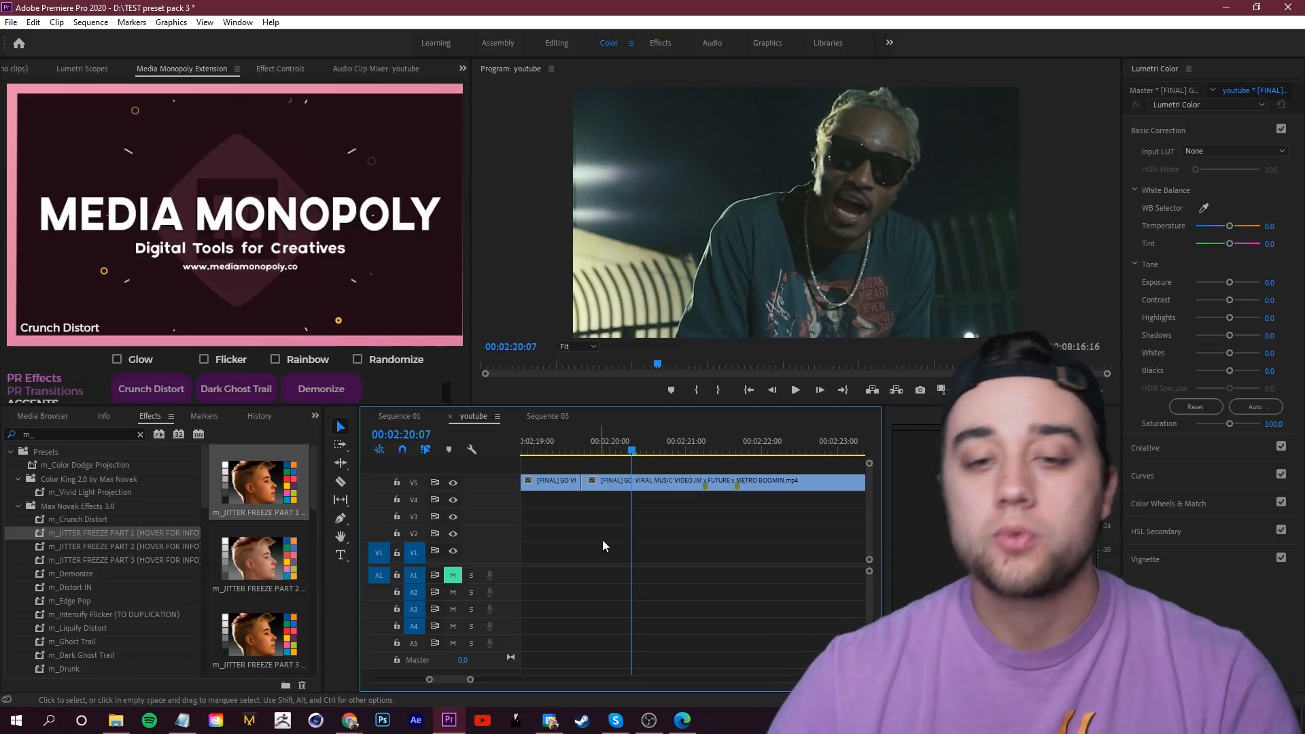
Select the clip piece after the razor cut near 00:02:20:09.
left_click(628, 449)
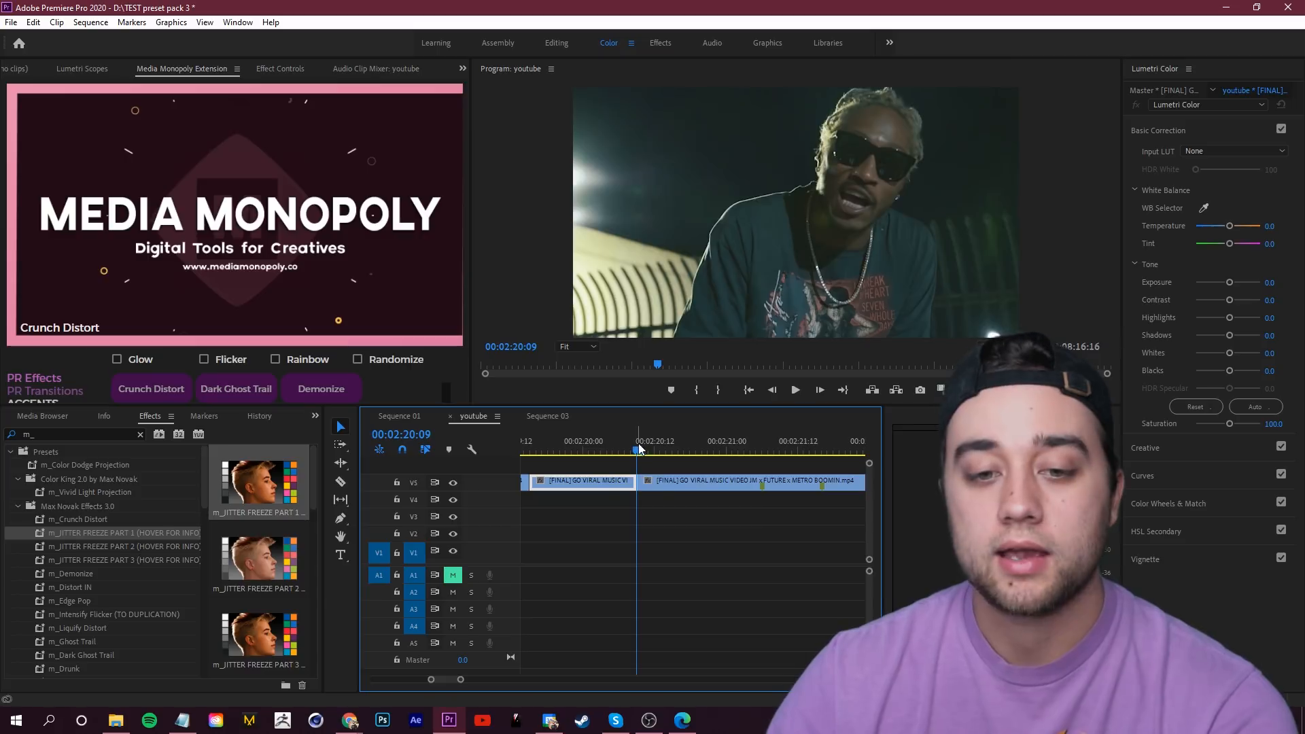
left_click(703, 450)
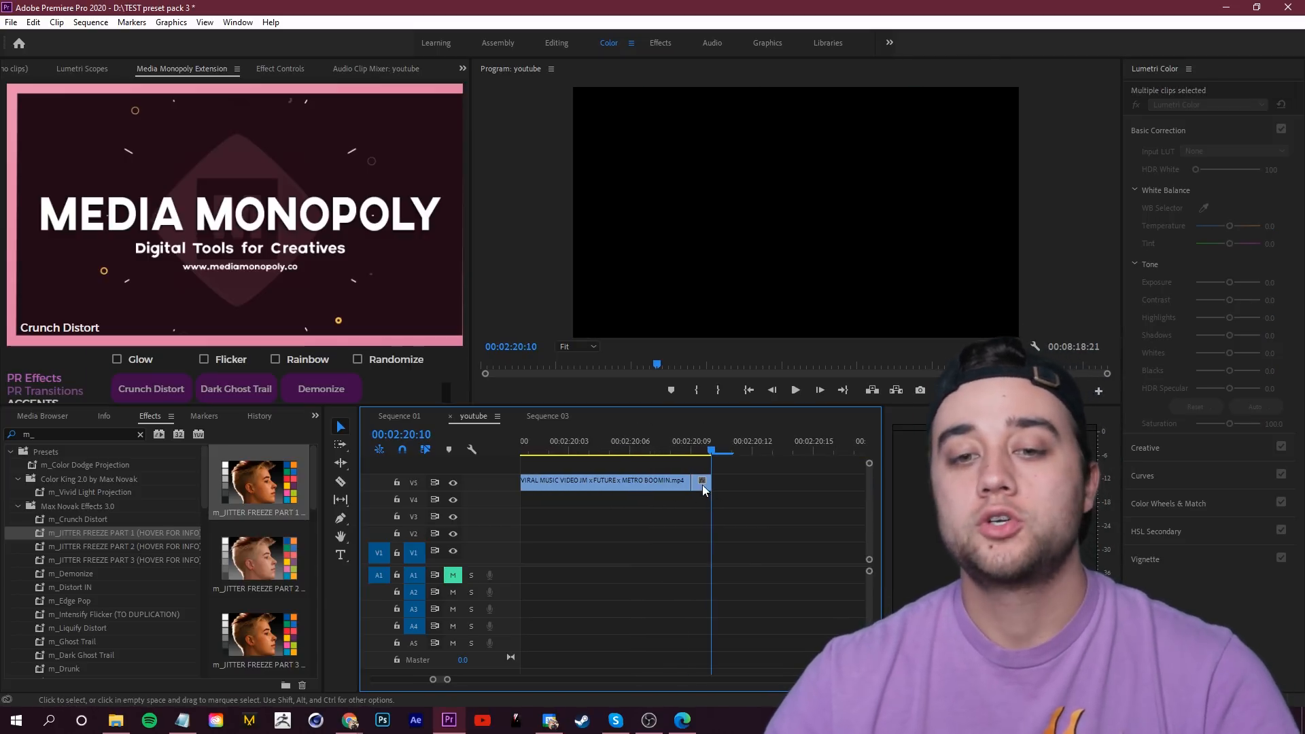
Insert a frame hold segment and stack the later piece as three copies on lower tracks.
right_click(702, 480)
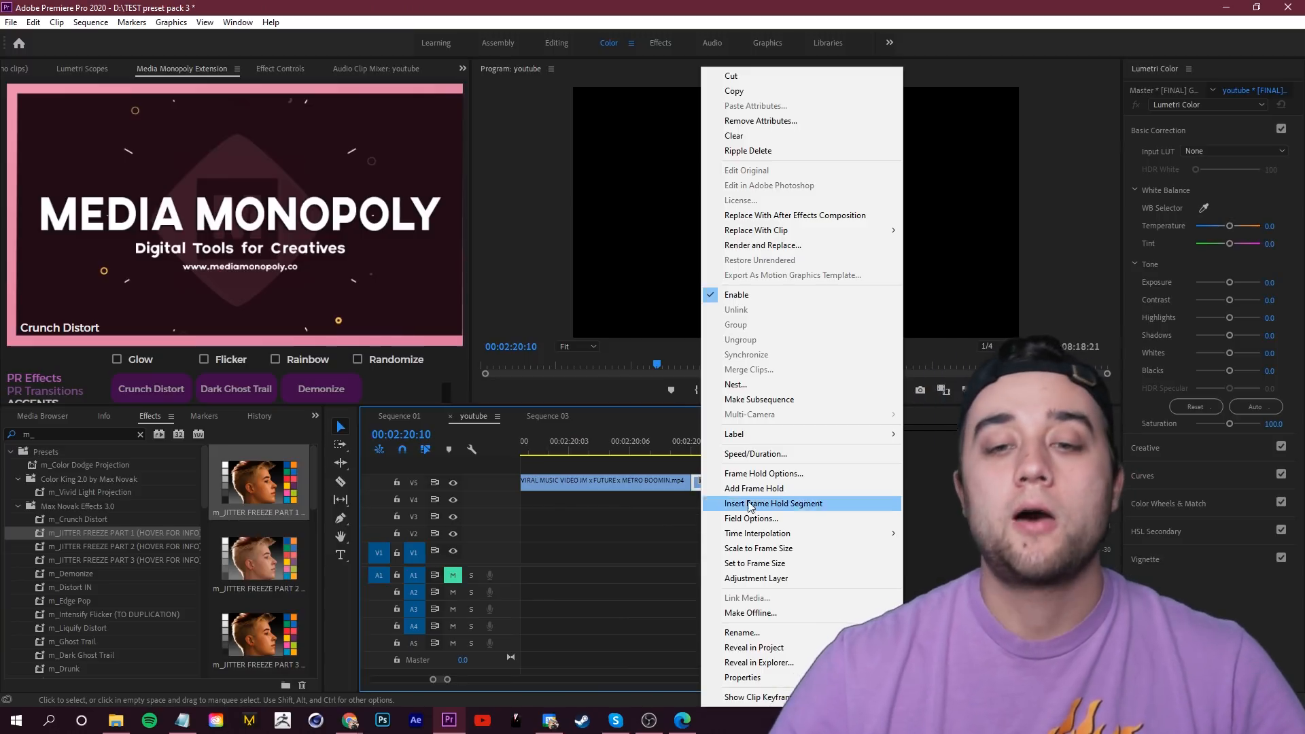
left_click(773, 503)
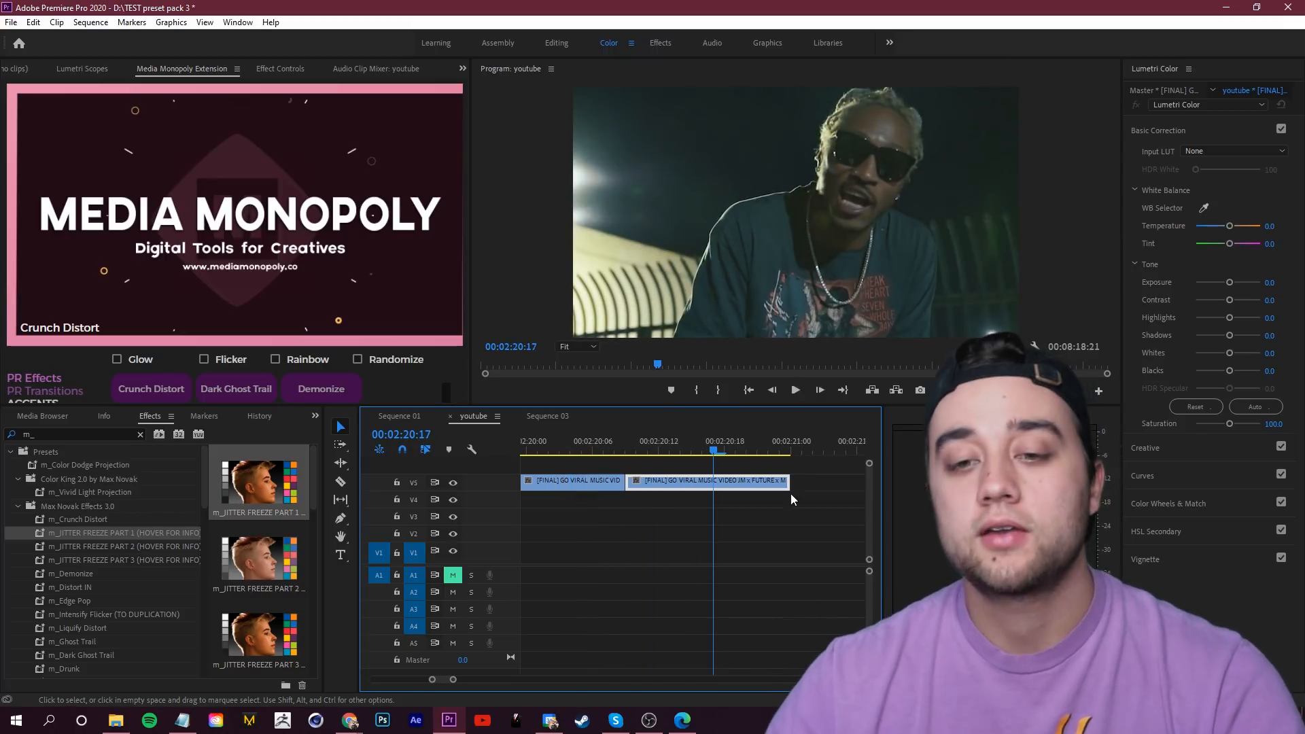
left_click(636, 450)
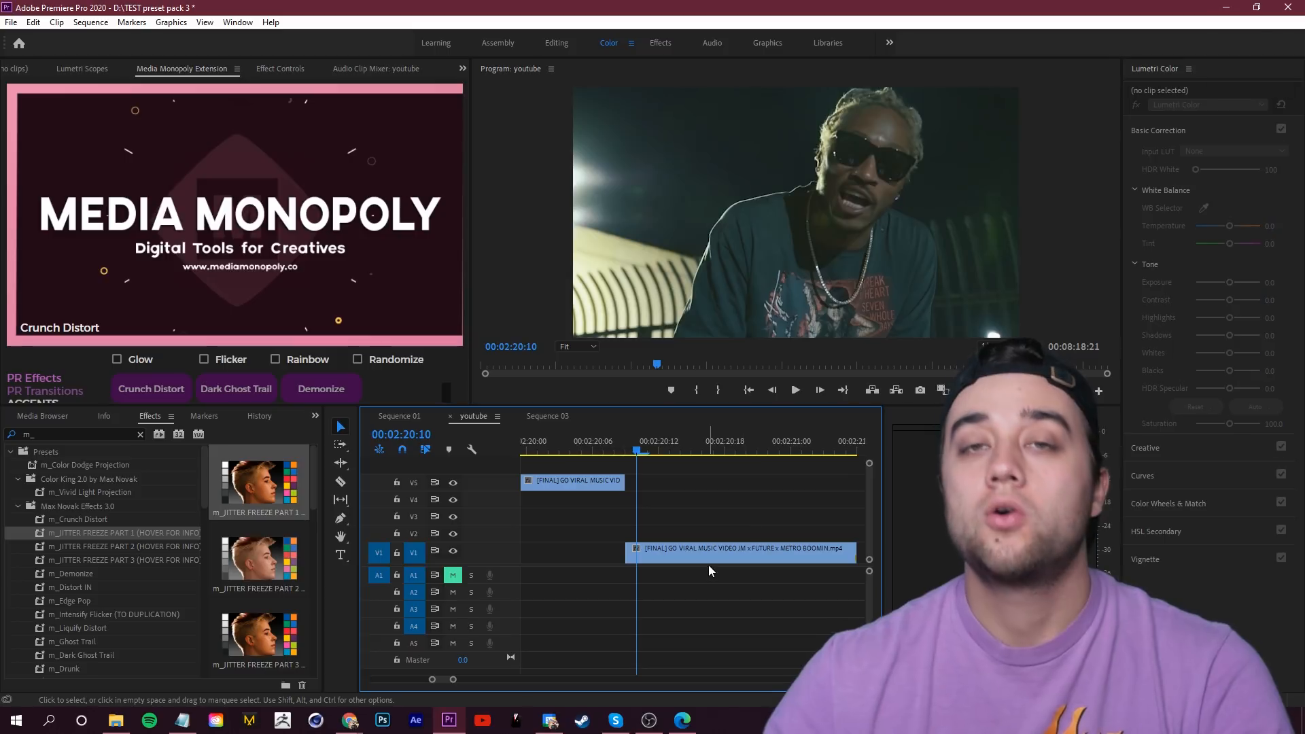
left_click(740, 549)
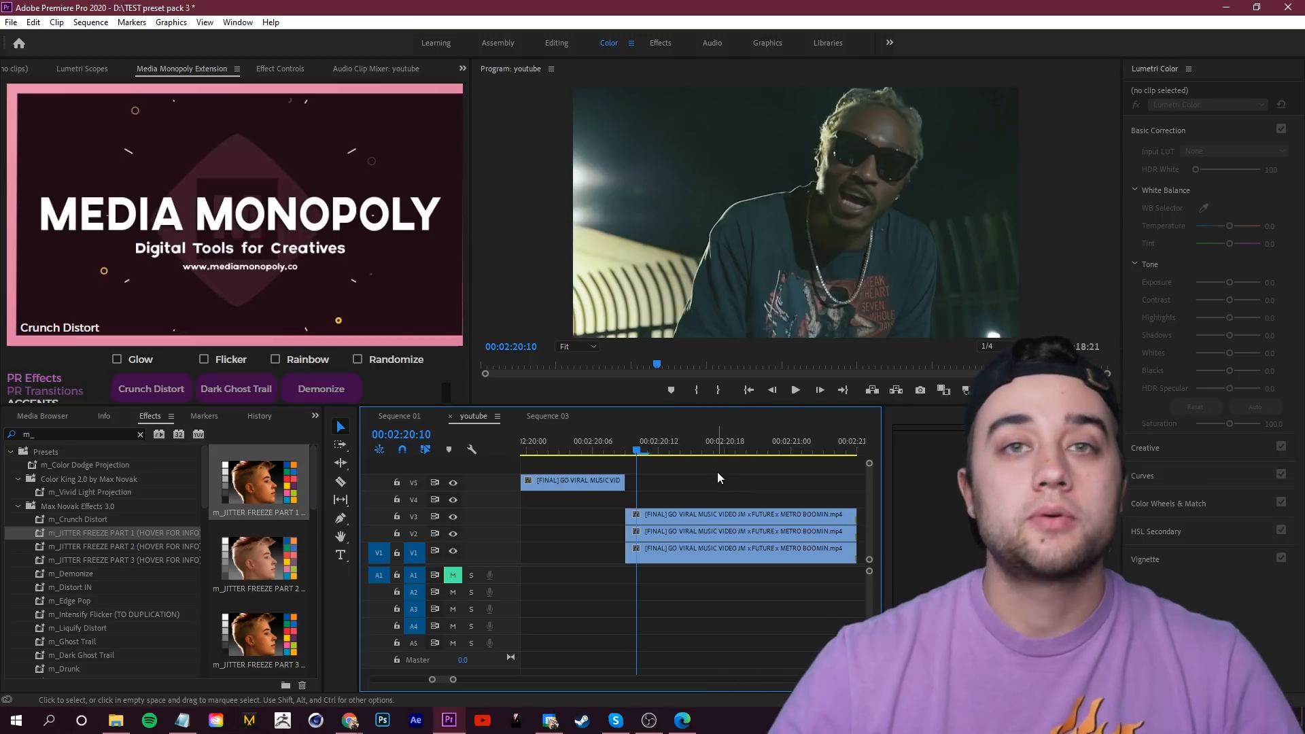
mouse_move(129, 537)
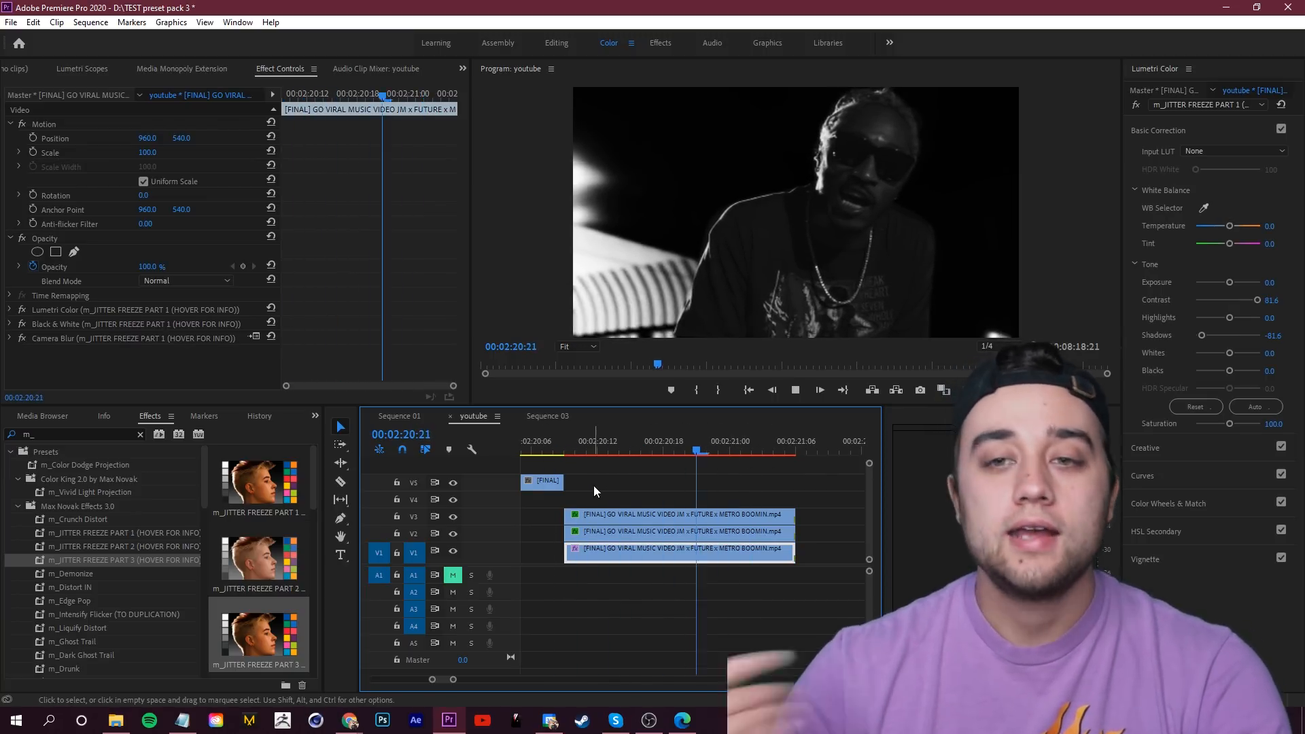
Apply m_JITTER FREEZE PART 1, 2 and 3 to the three stacked clip copies.
left_click(181, 68)
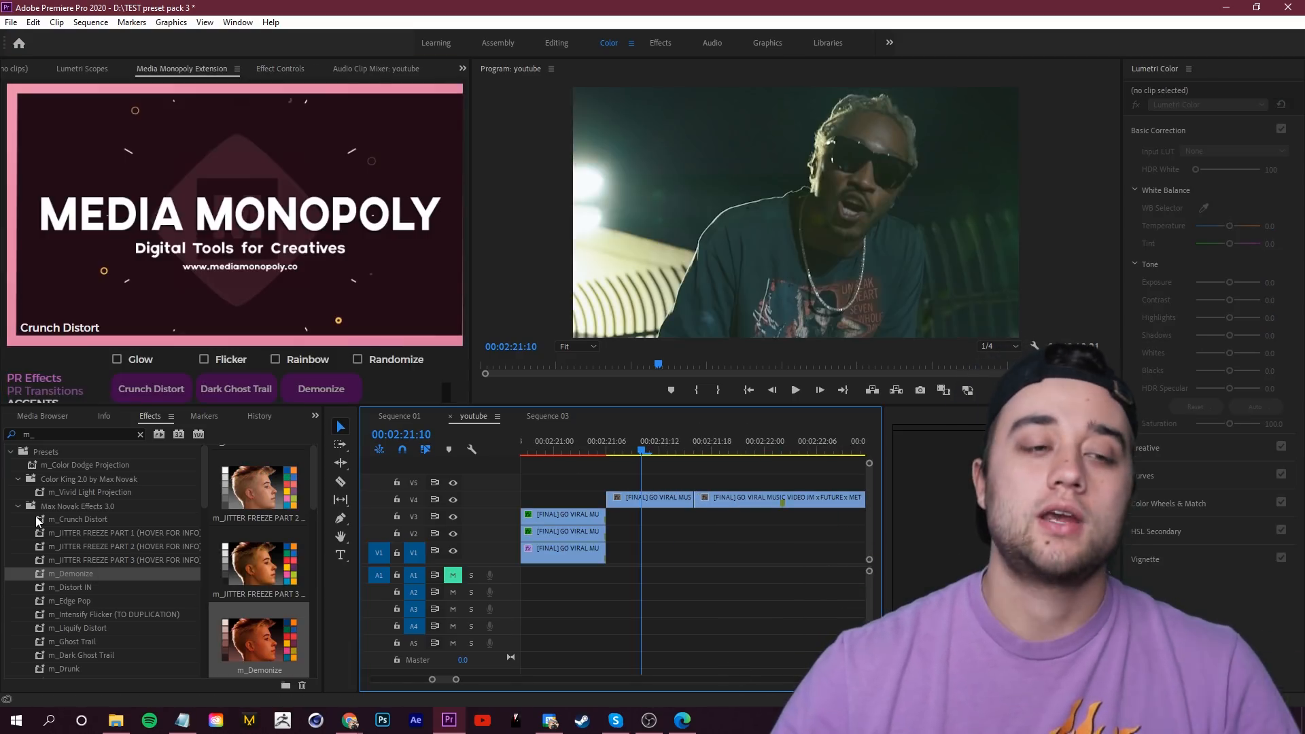
Apply m_Distort IN, m_Intensify Flicker and m_Liquify Distort to timeline clips and preview.
left_click(649, 497)
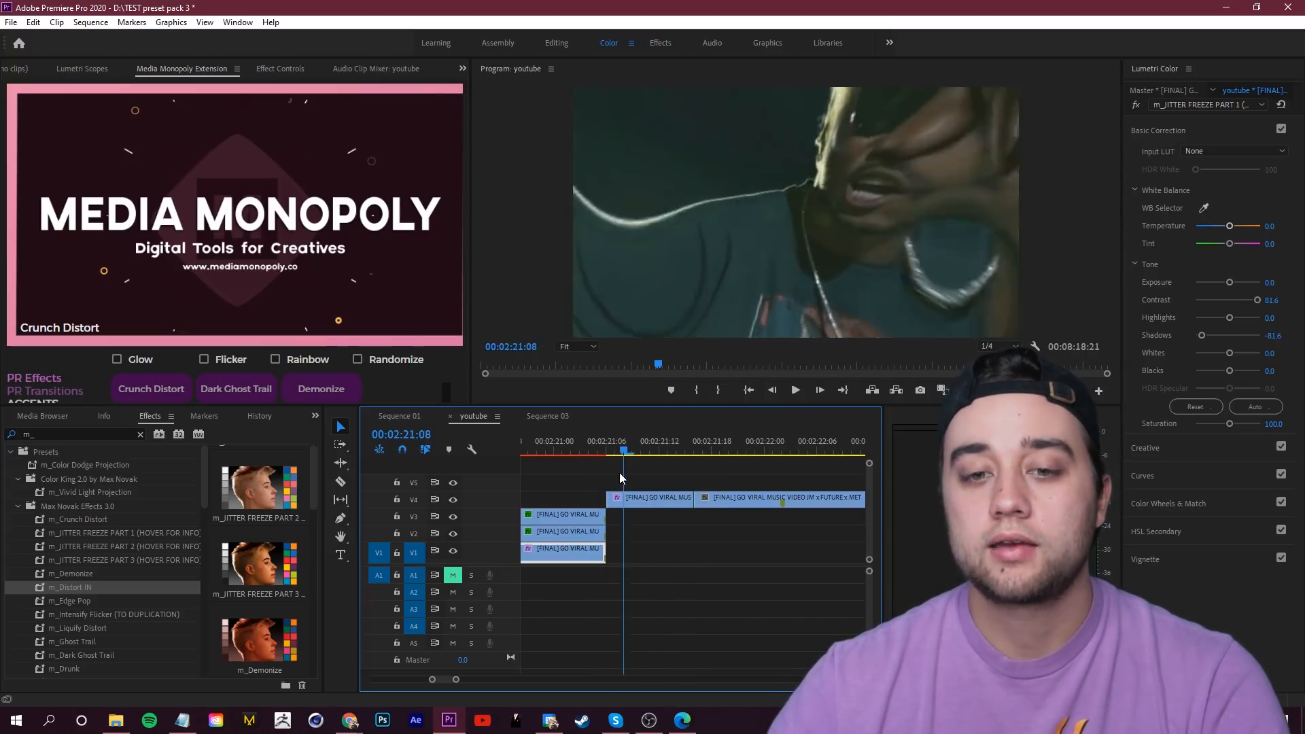
left_click(794, 390)
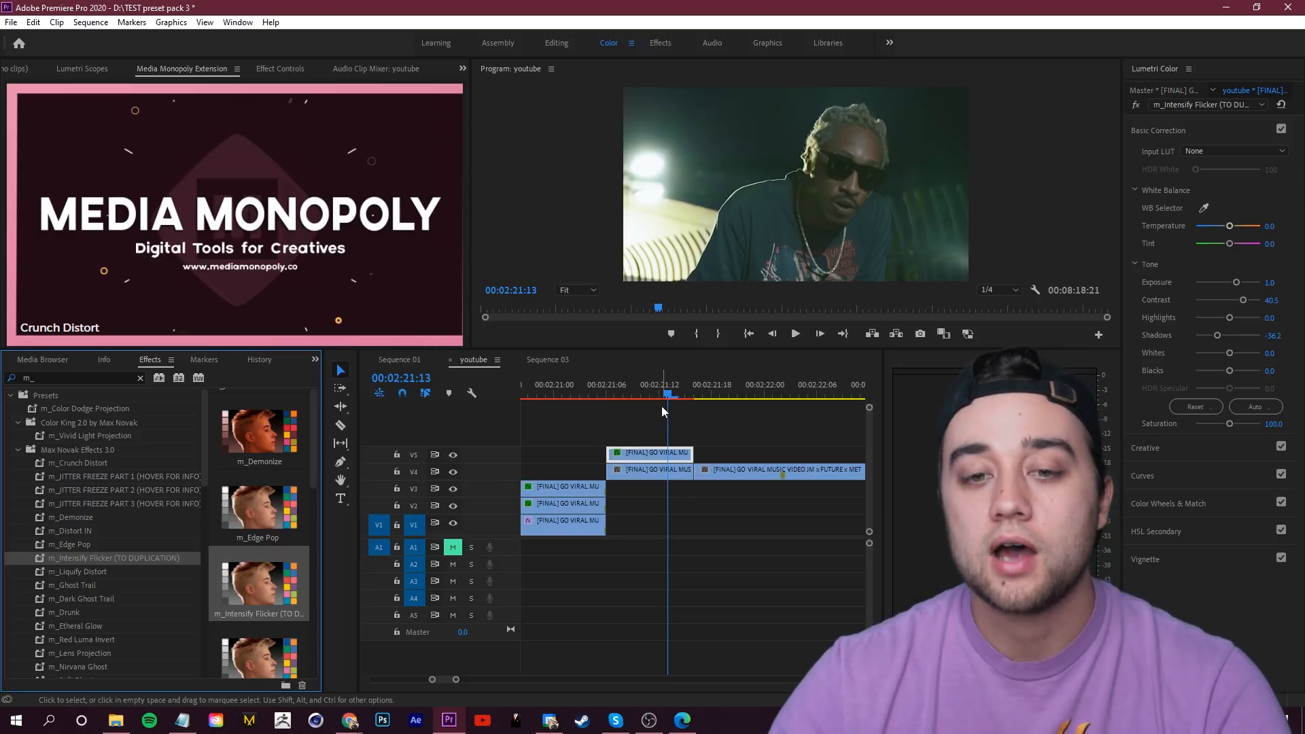
left_click(793, 334)
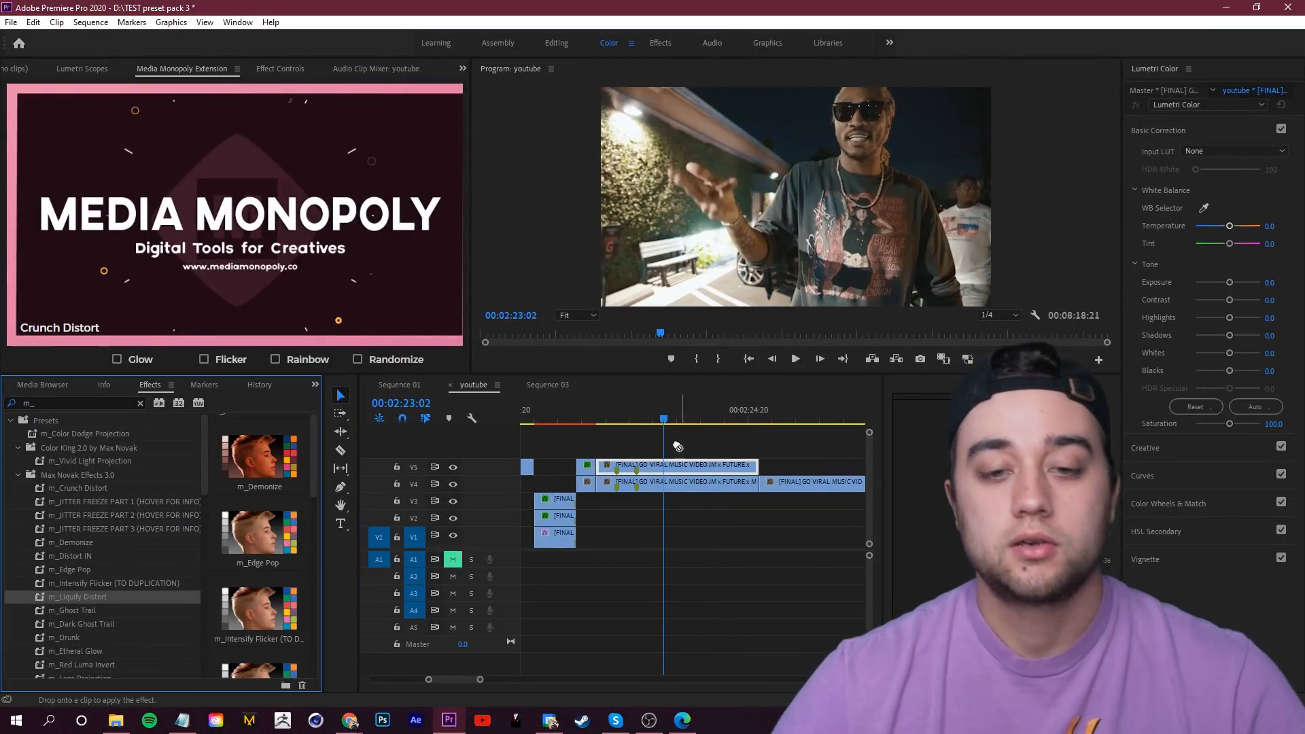
left_click_drag(662, 420, 632, 420)
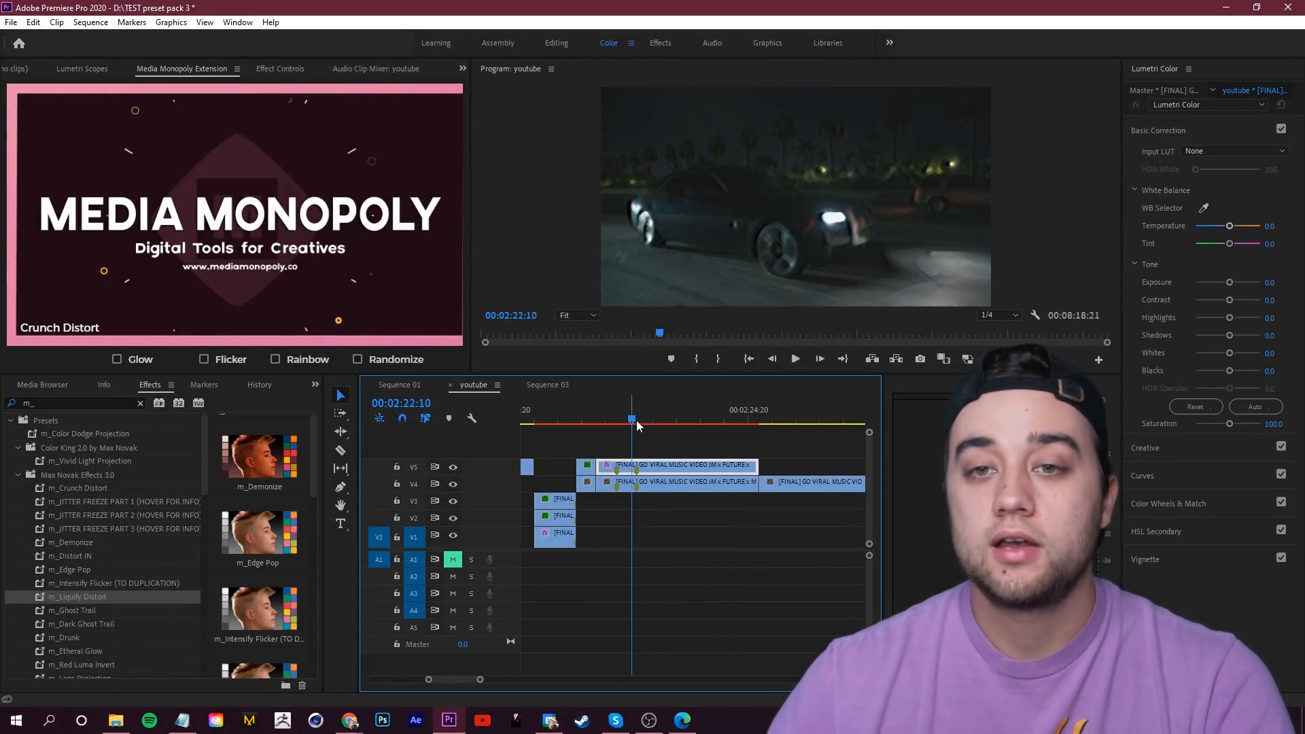
left_click(794, 358)
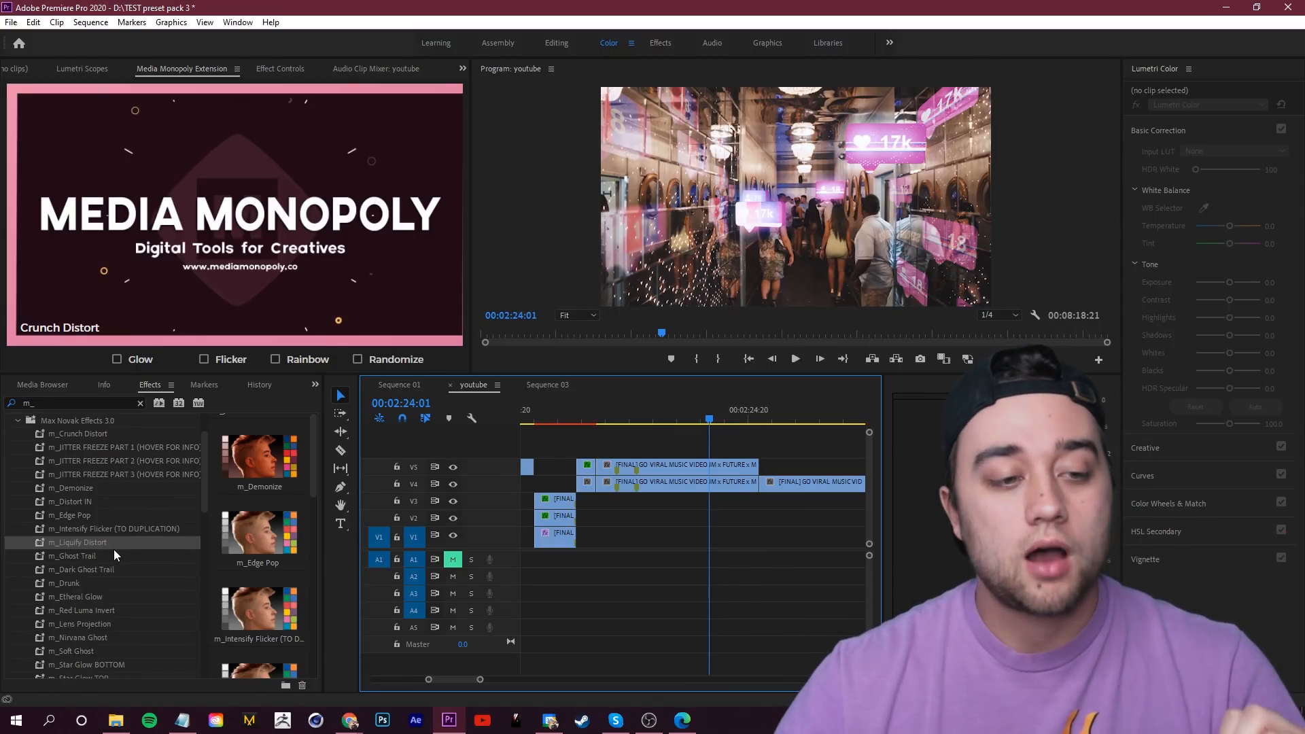
Apply m_Dark Ghost Trail, m_Etheral Glow and m_Red Luma Invert to later clips and preview.
left_click(74, 556)
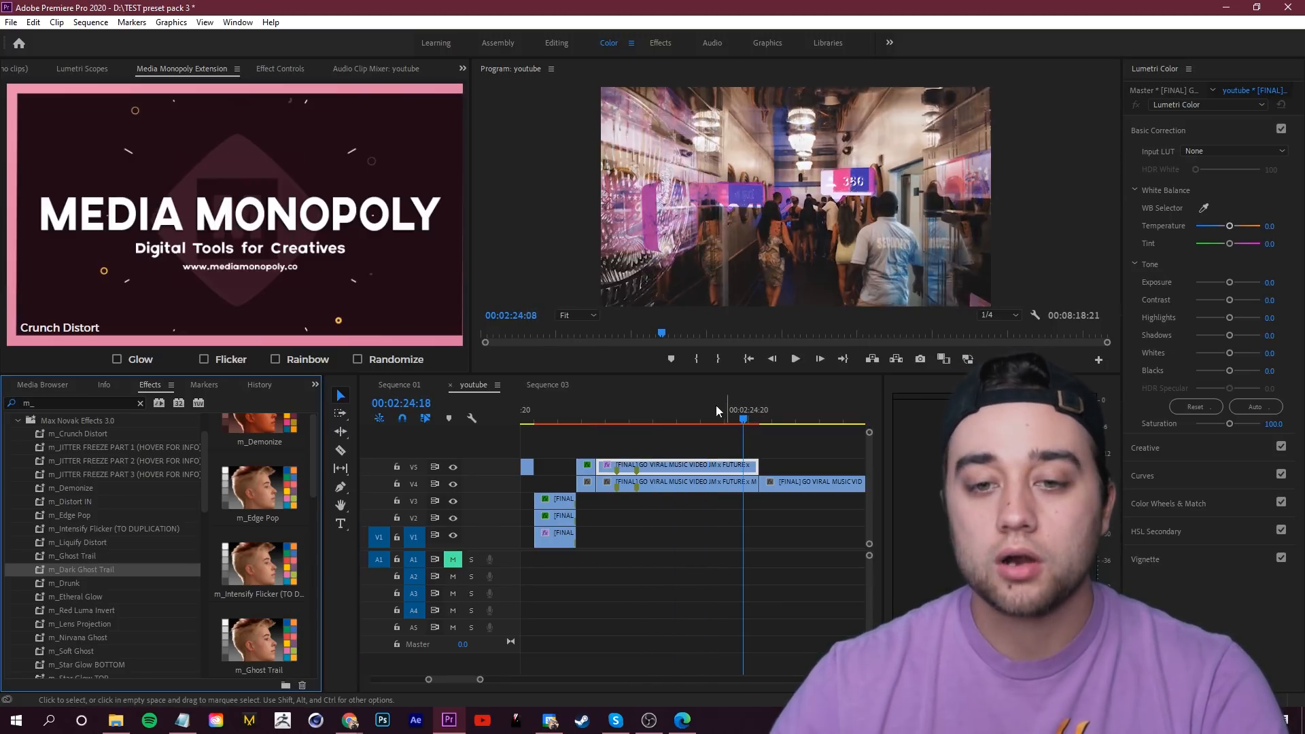
left_click(793, 358)
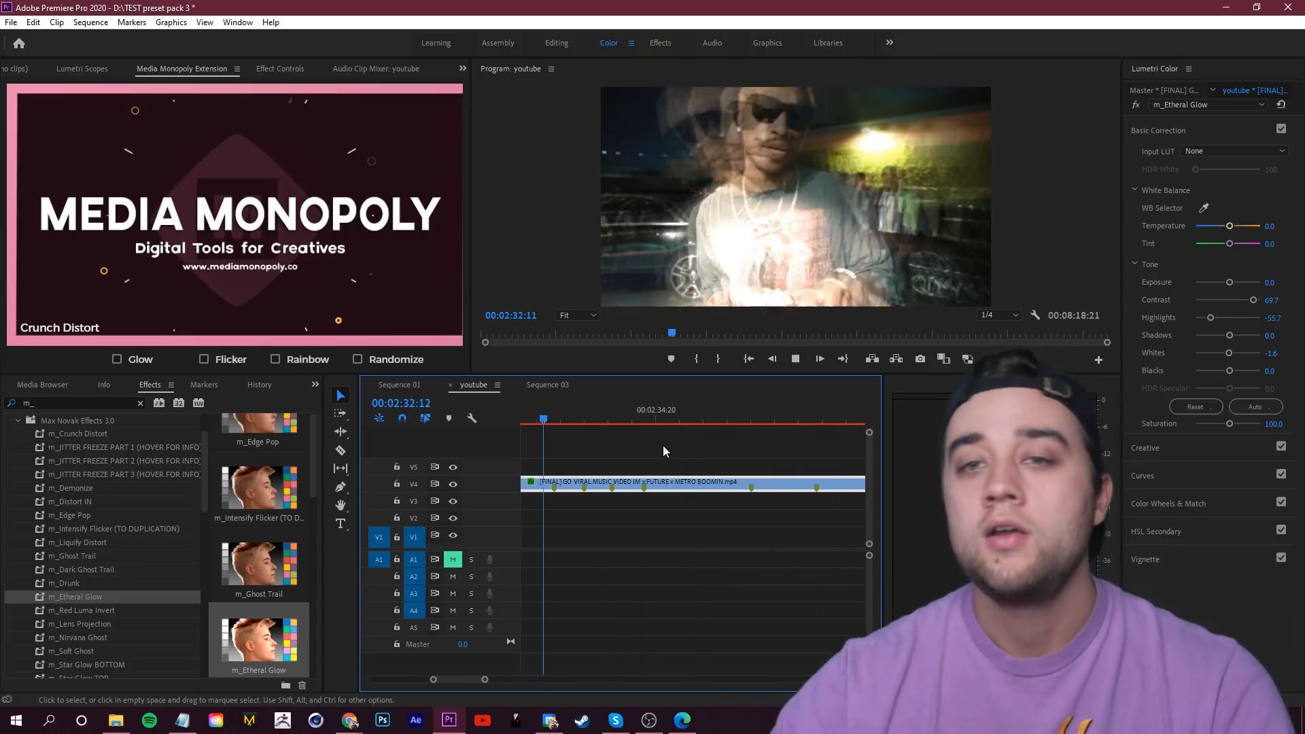
left_click(639, 420)
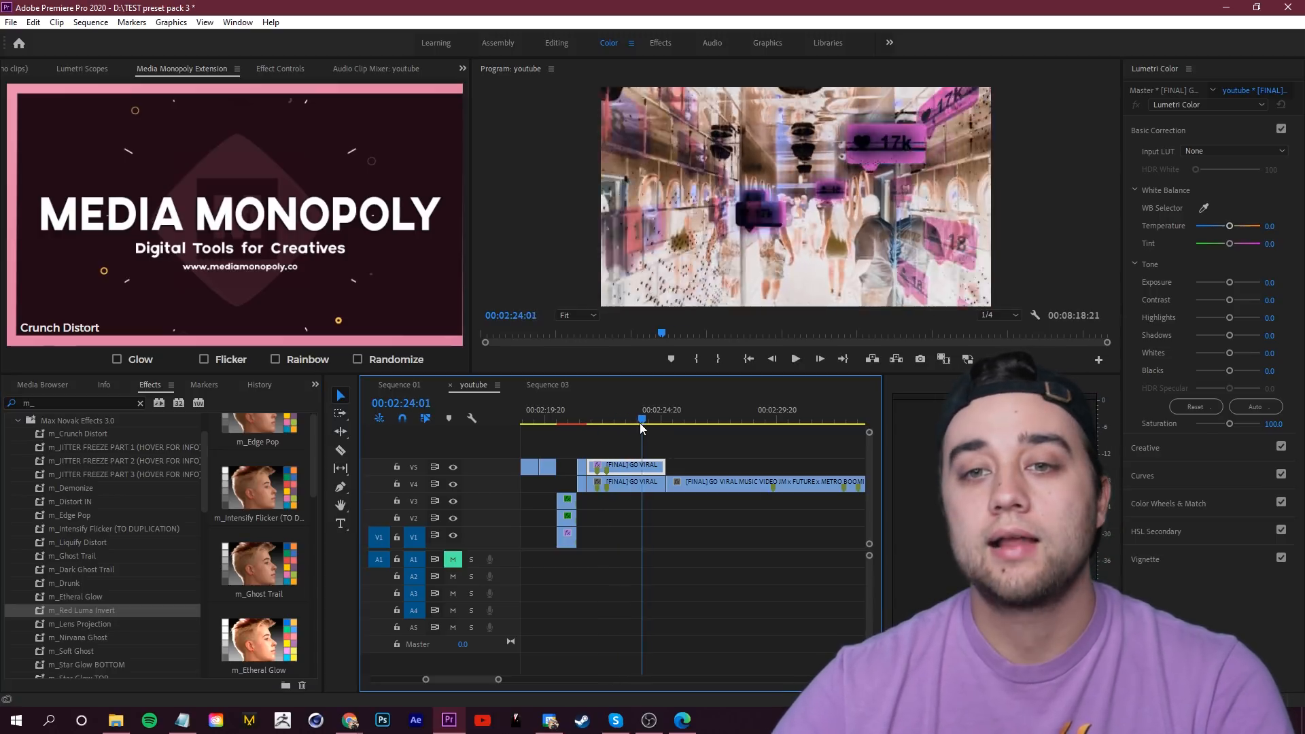
left_click_drag(640, 418, 616, 419)
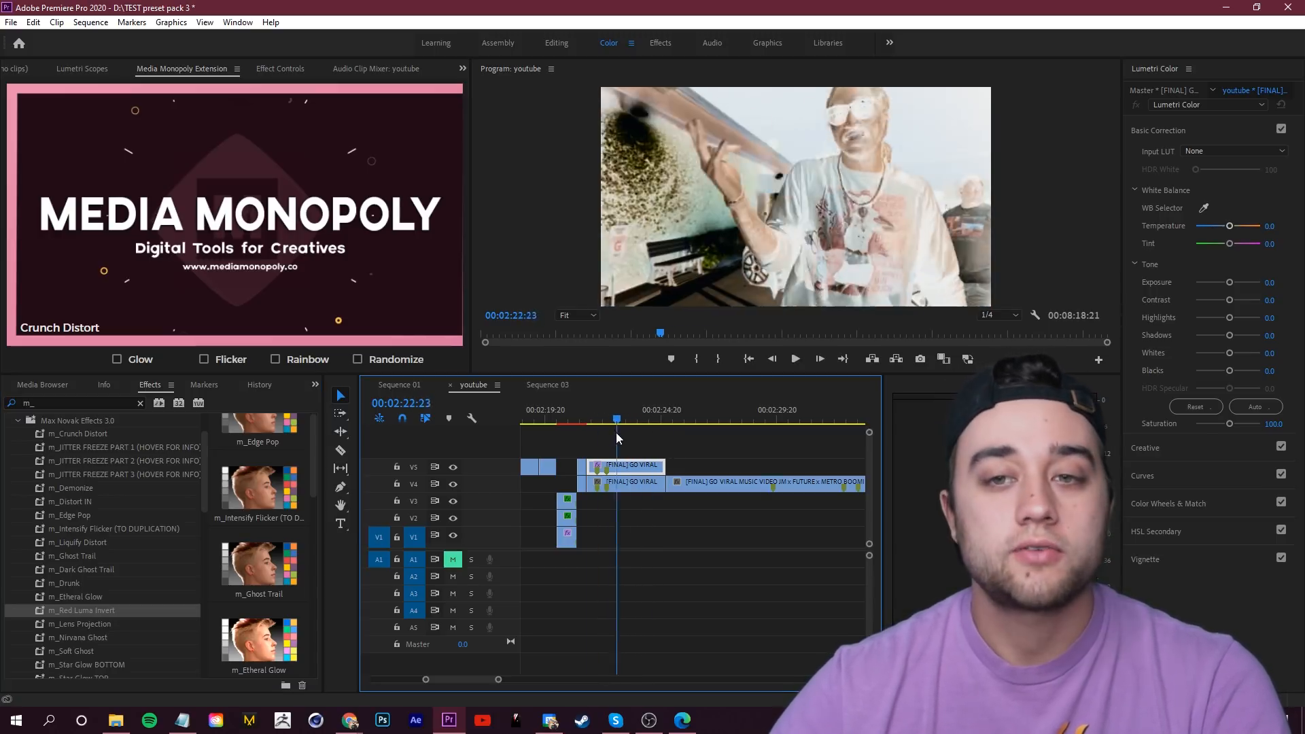
left_click(793, 359)
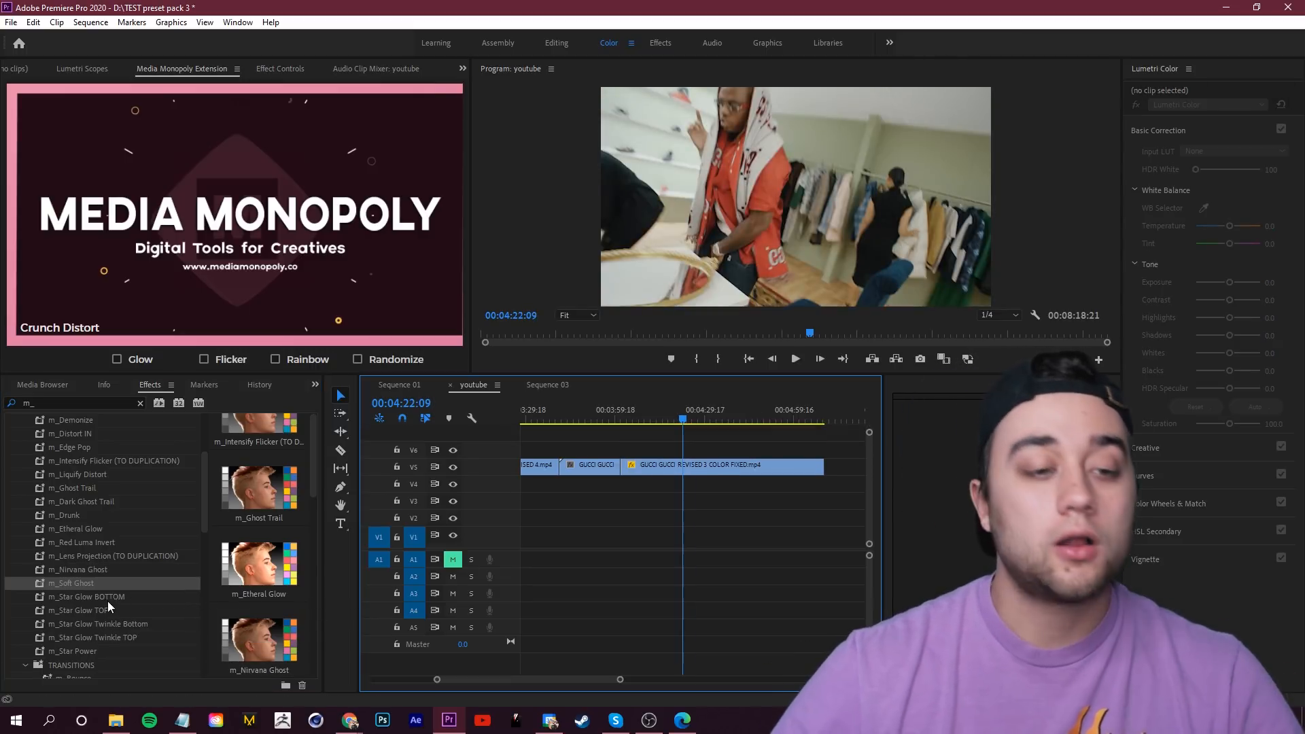
mouse_move(91, 610)
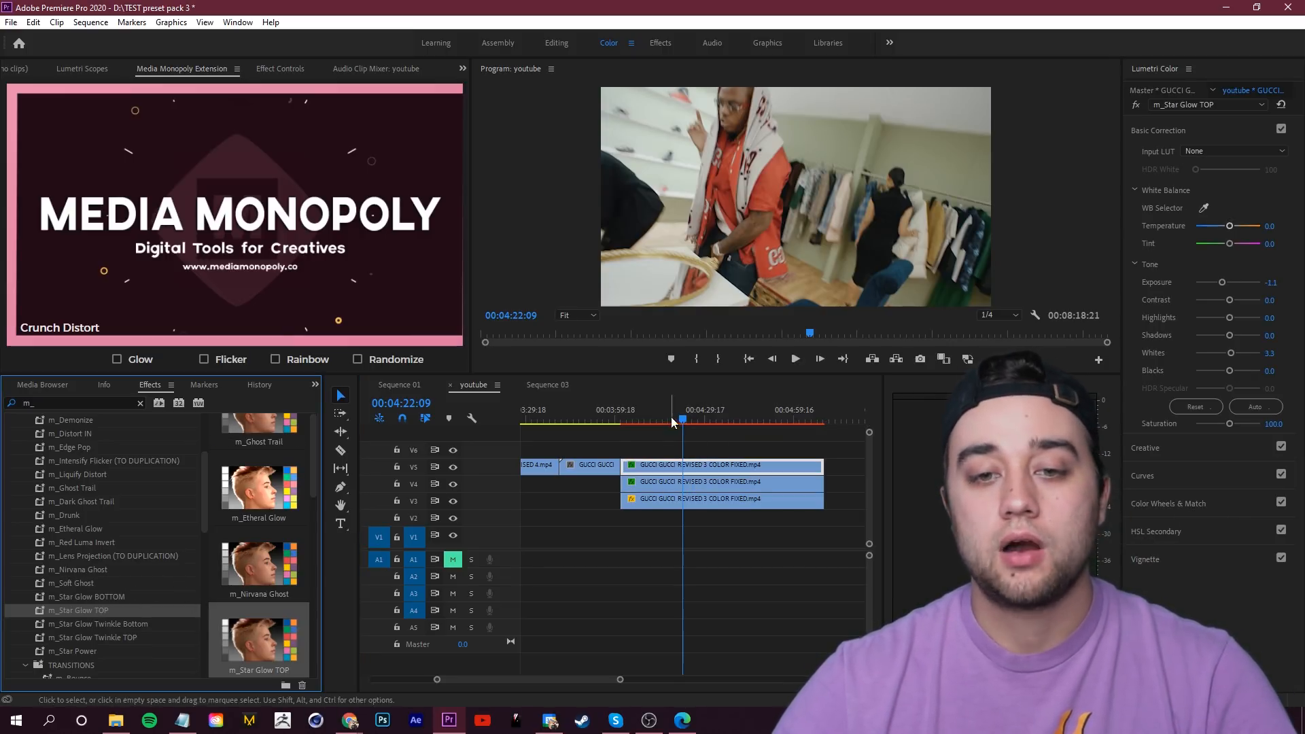
Preview the star glow look on the three stacked Gucci clip copies.
left_click(745, 420)
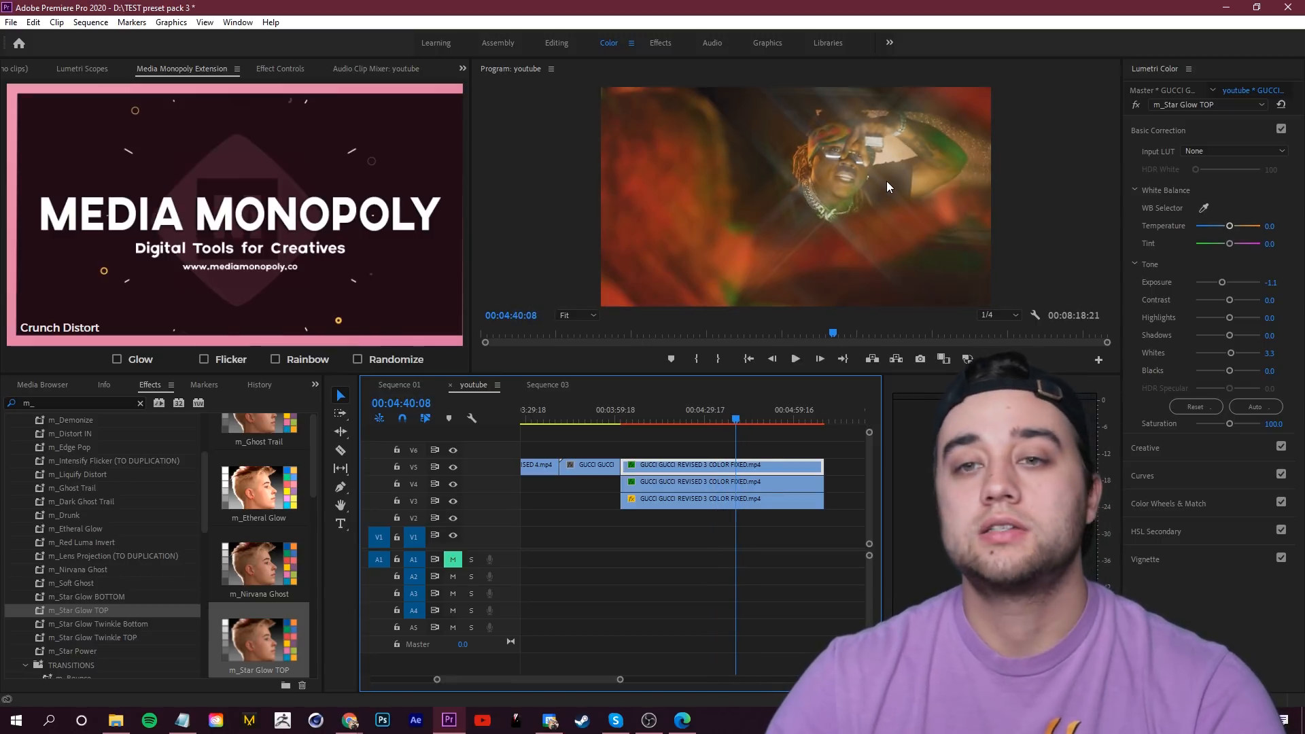
left_click(794, 359)
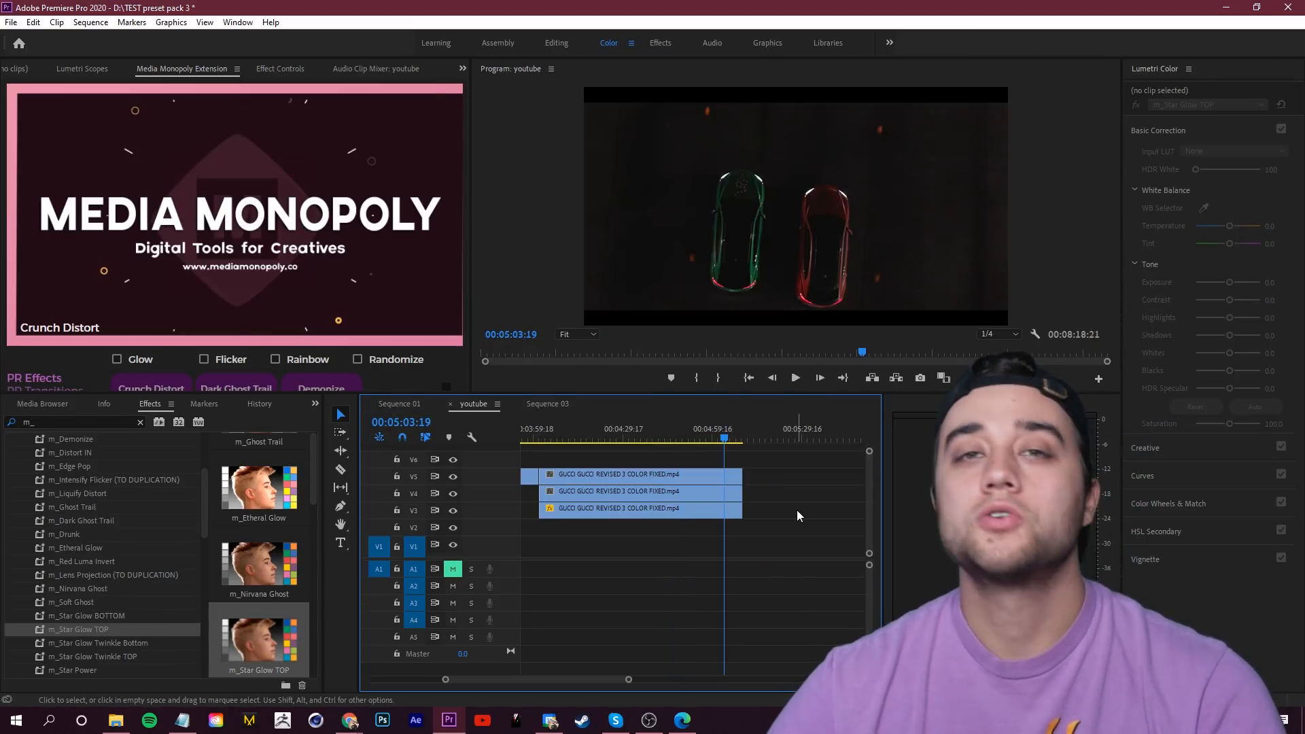
Apply the Star Glow Twinkle TOP preset to the stacked car shot.
scroll("down", 3)
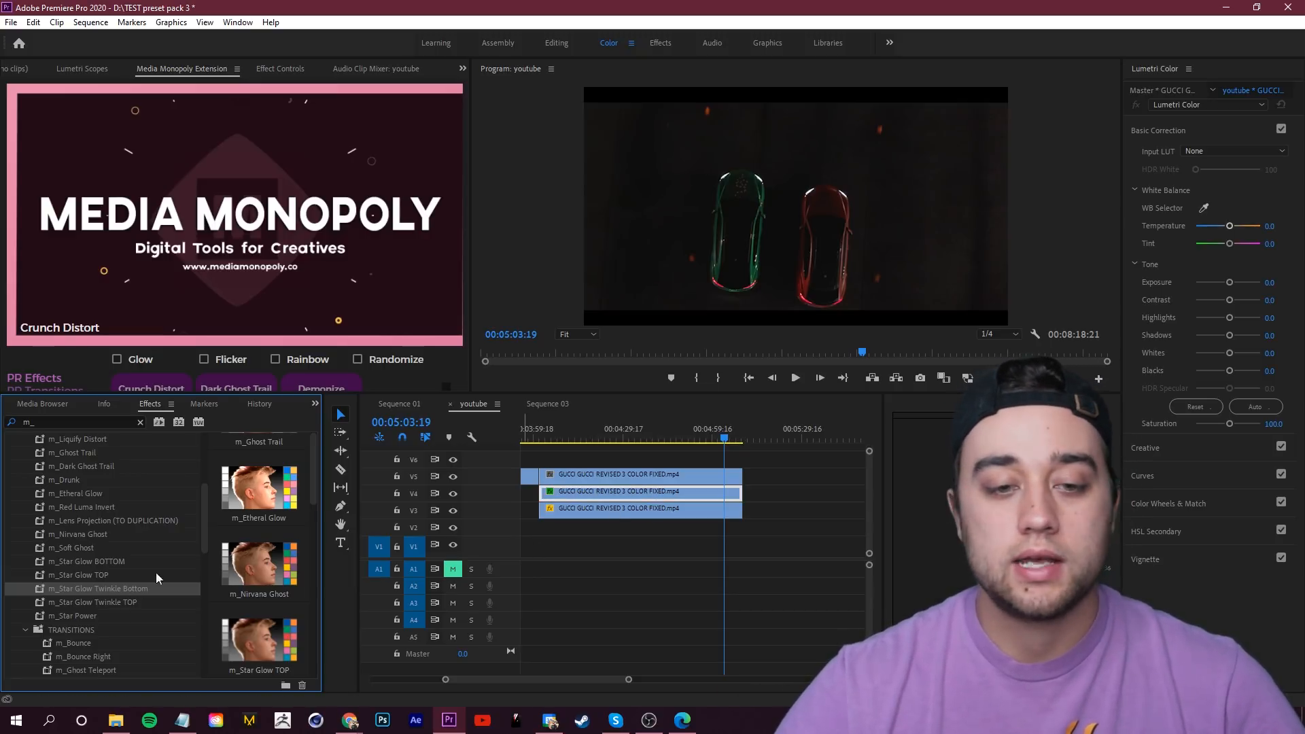
left_click(670, 439)
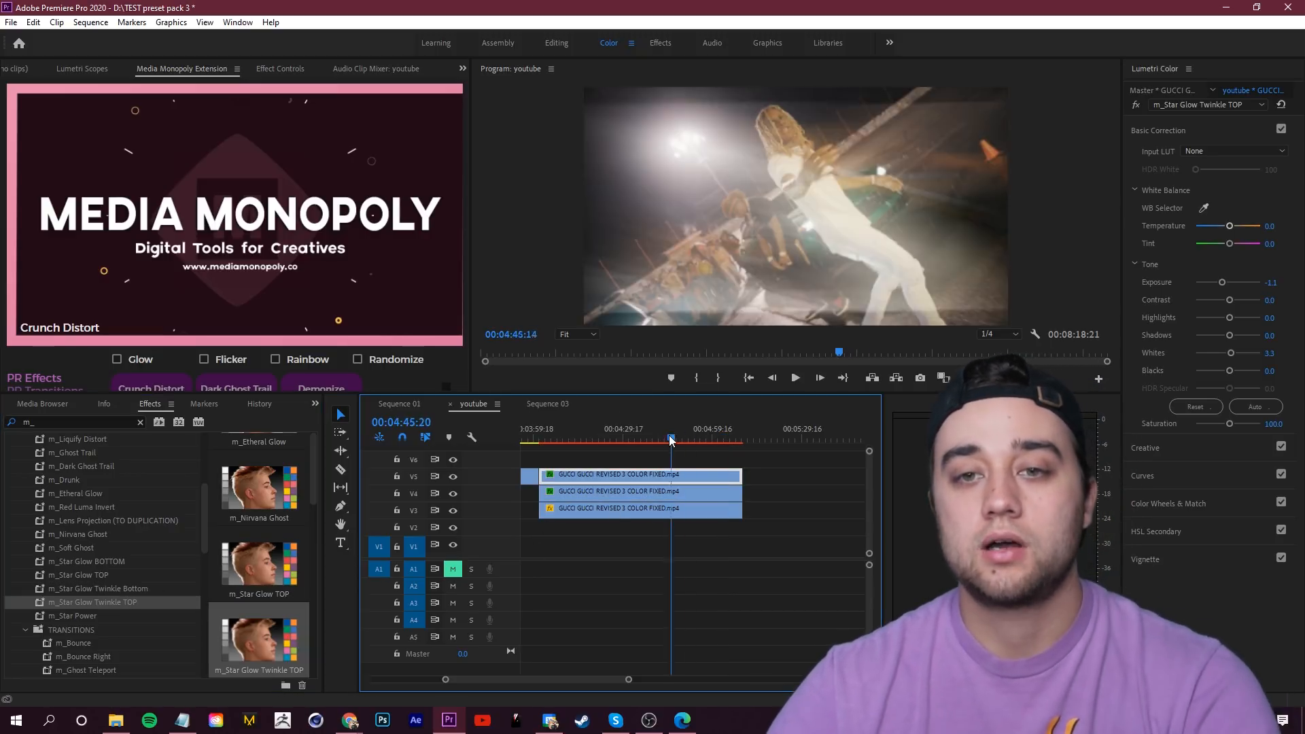
left_click(794, 376)
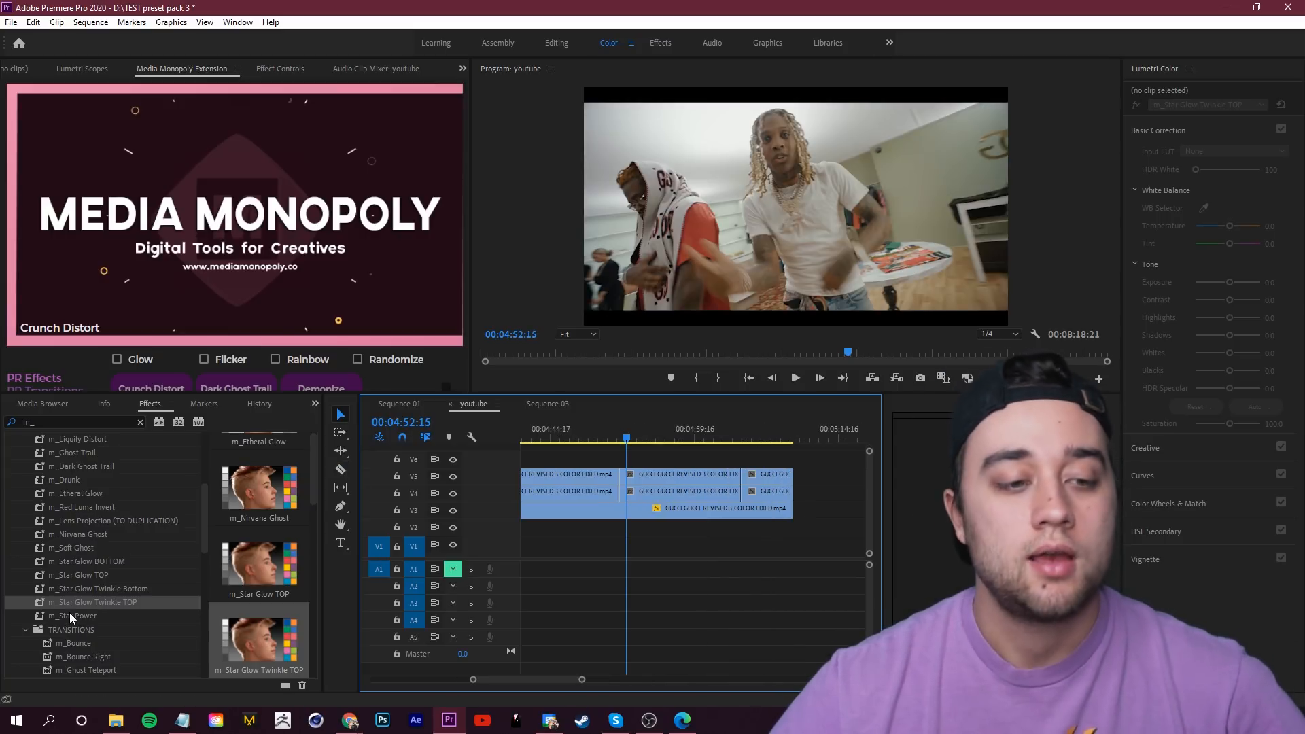
Play through the stacked clips and maximize the Program monitor for a full preview.
left_click(681, 475)
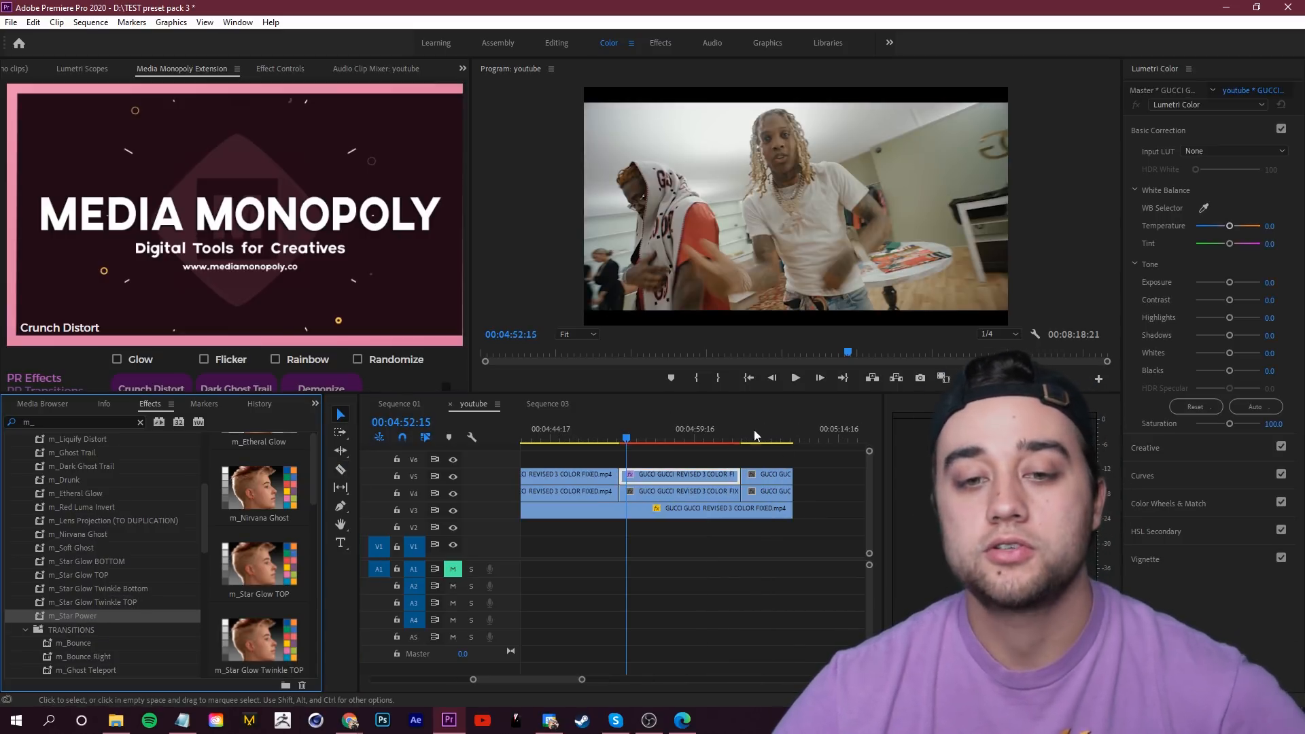
left_click(793, 376)
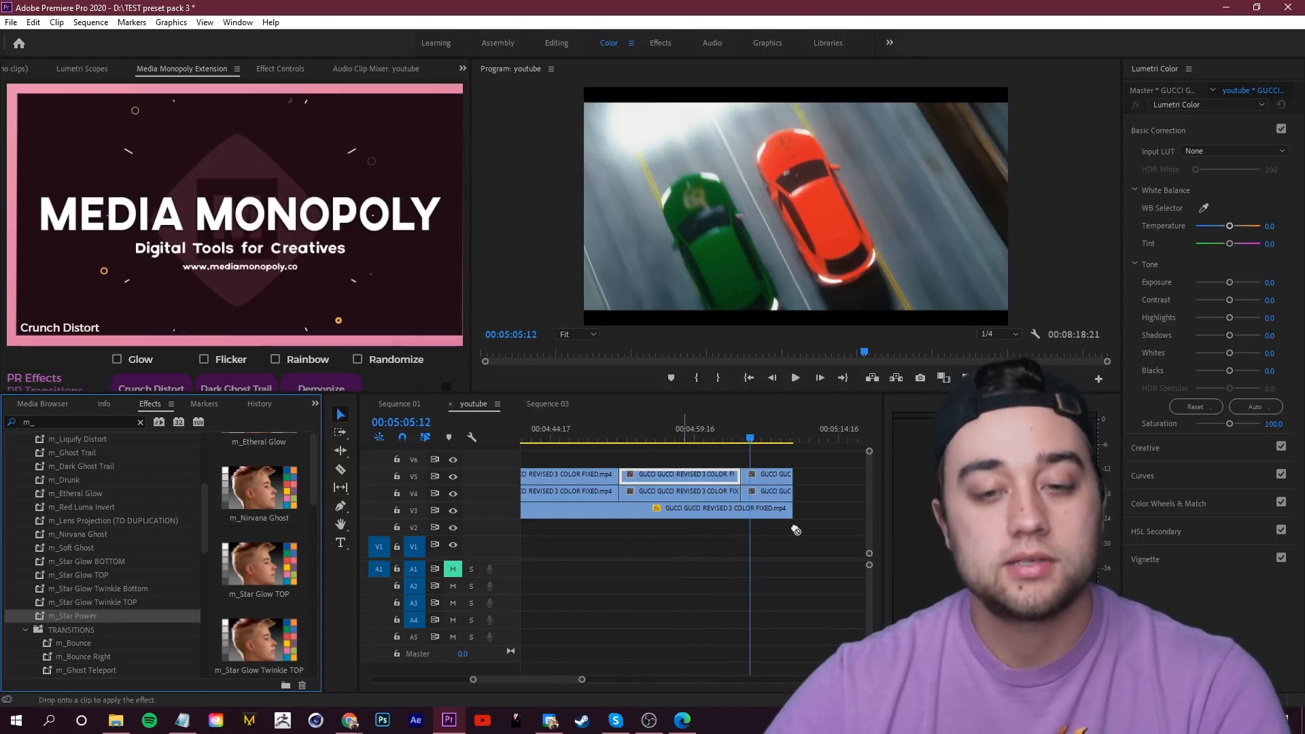
left_click(795, 376)
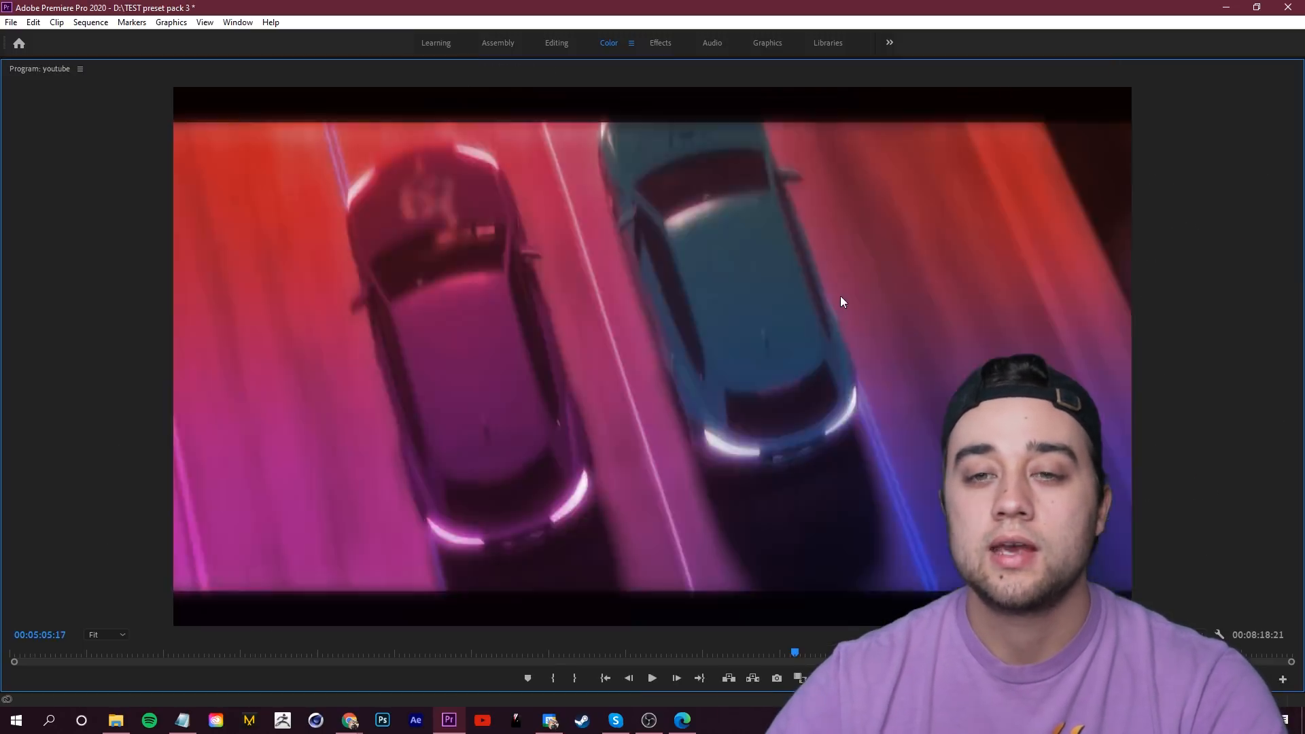
left_click(651, 676)
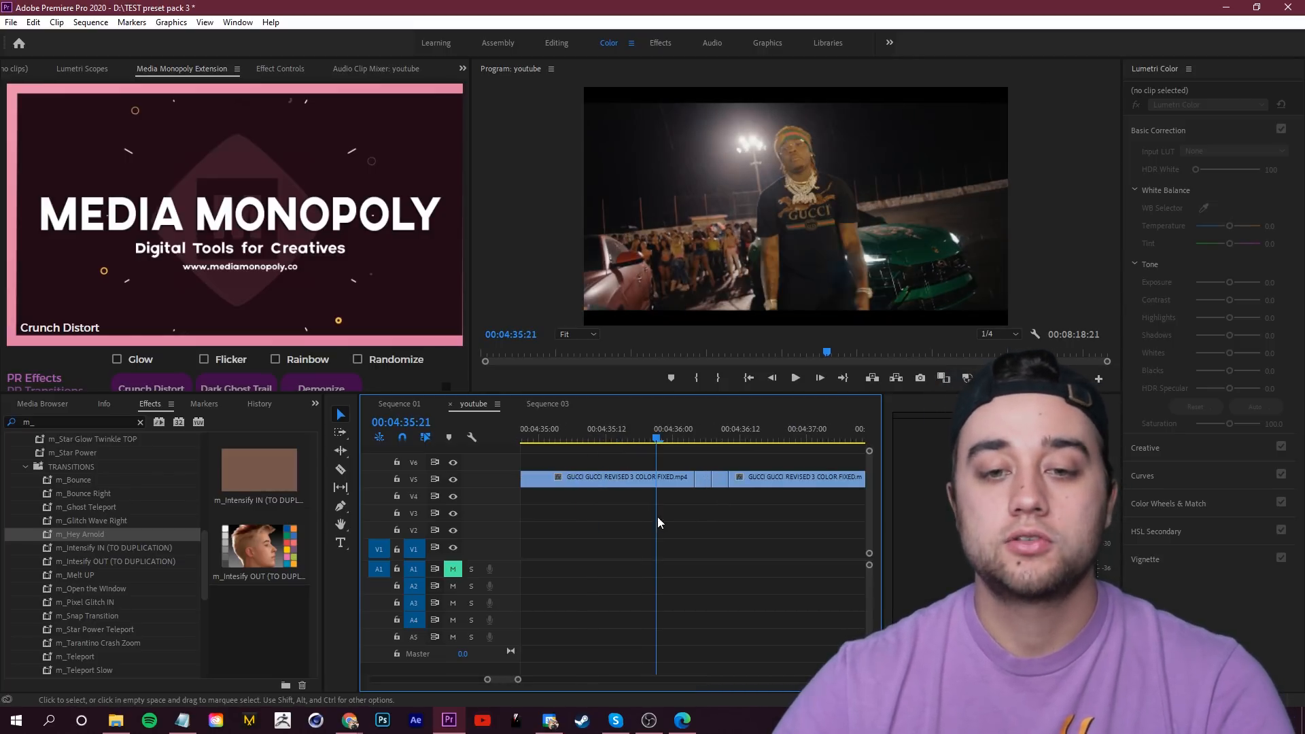
Nest the short slice near 4:35 into its own sequence, Nested Sequence 13.
left_click(607, 477)
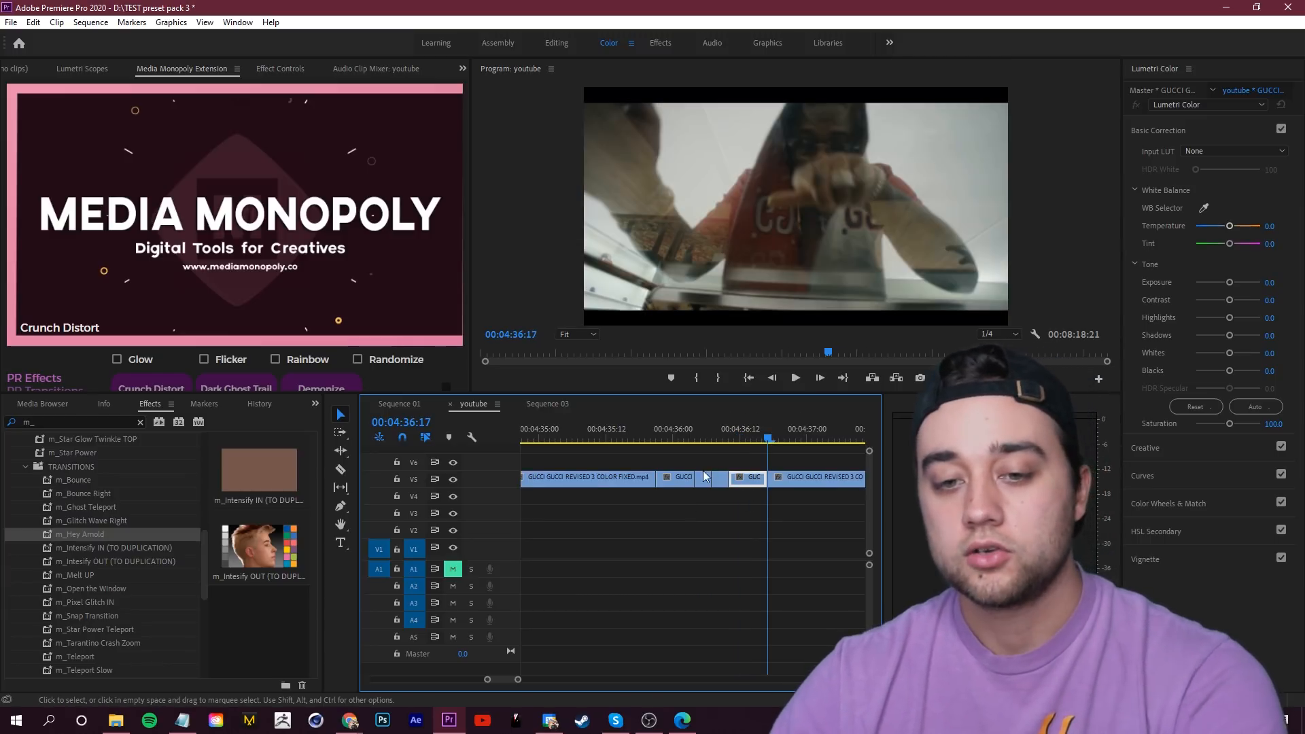
right_click(707, 477)
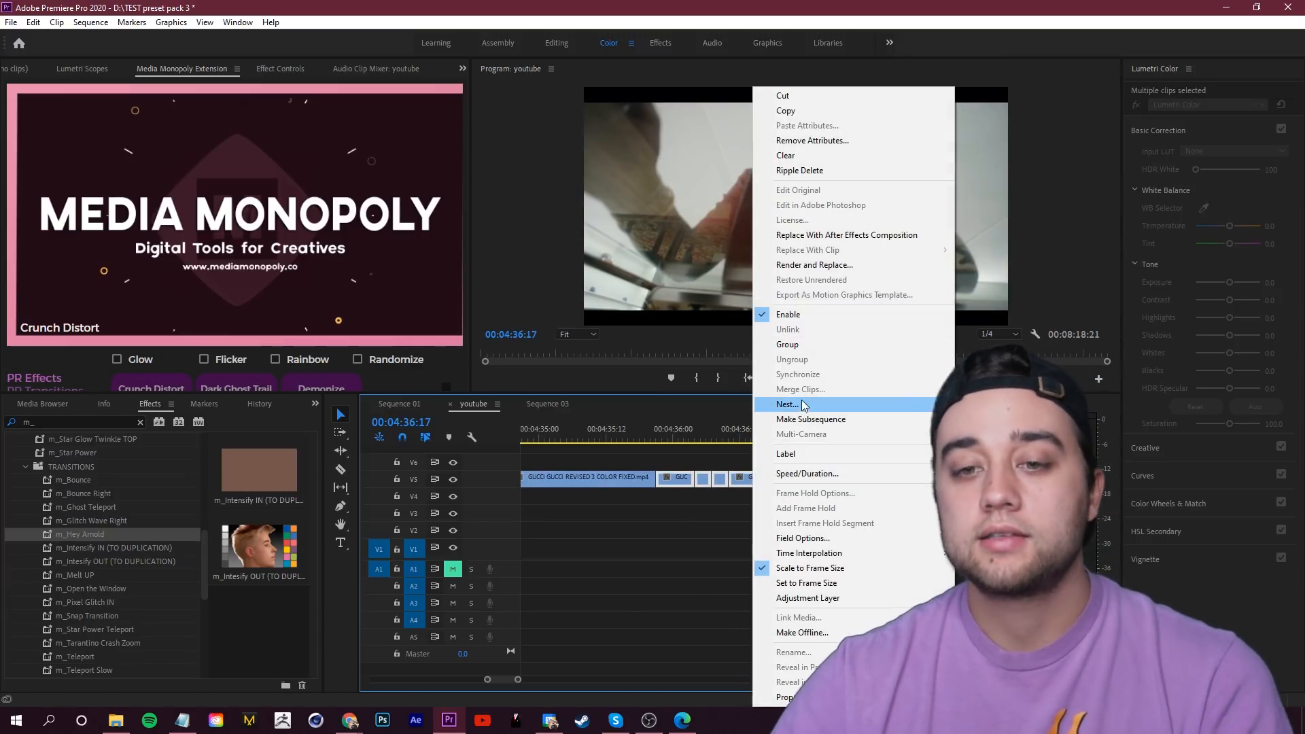
left_click(787, 405)
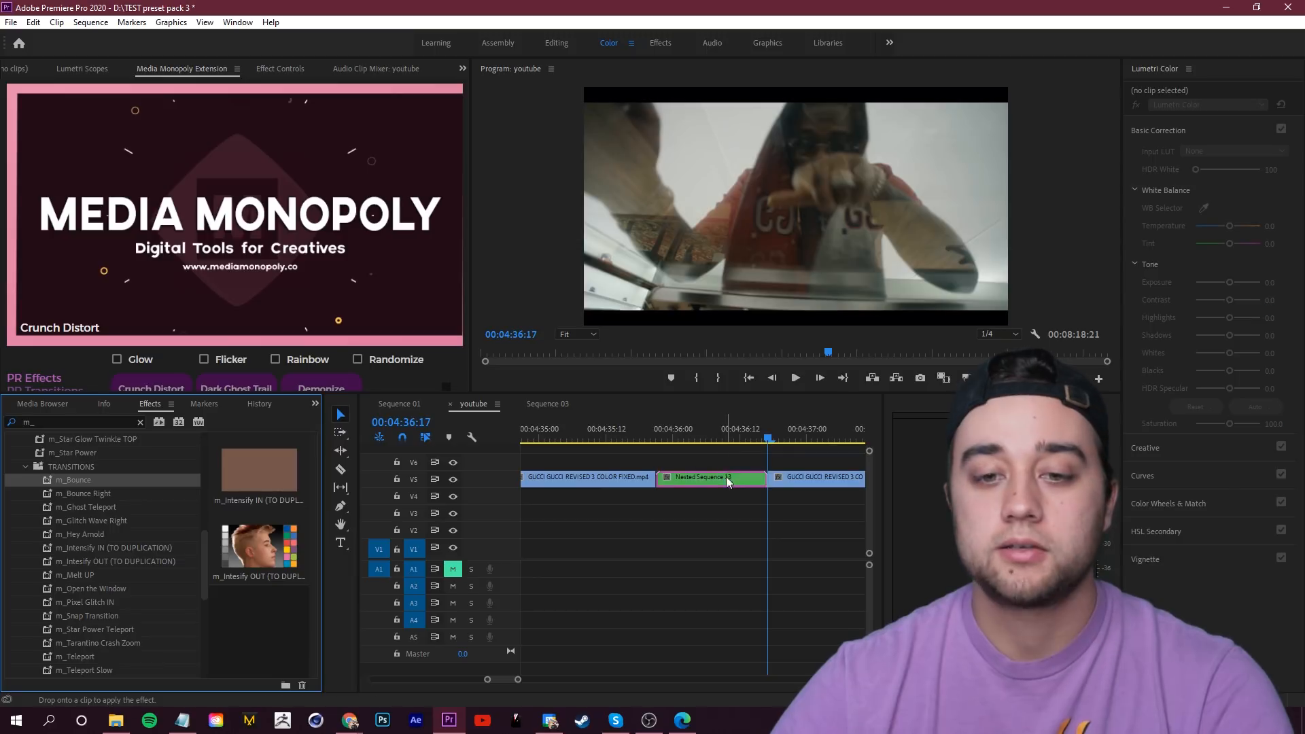
left_click(794, 376)
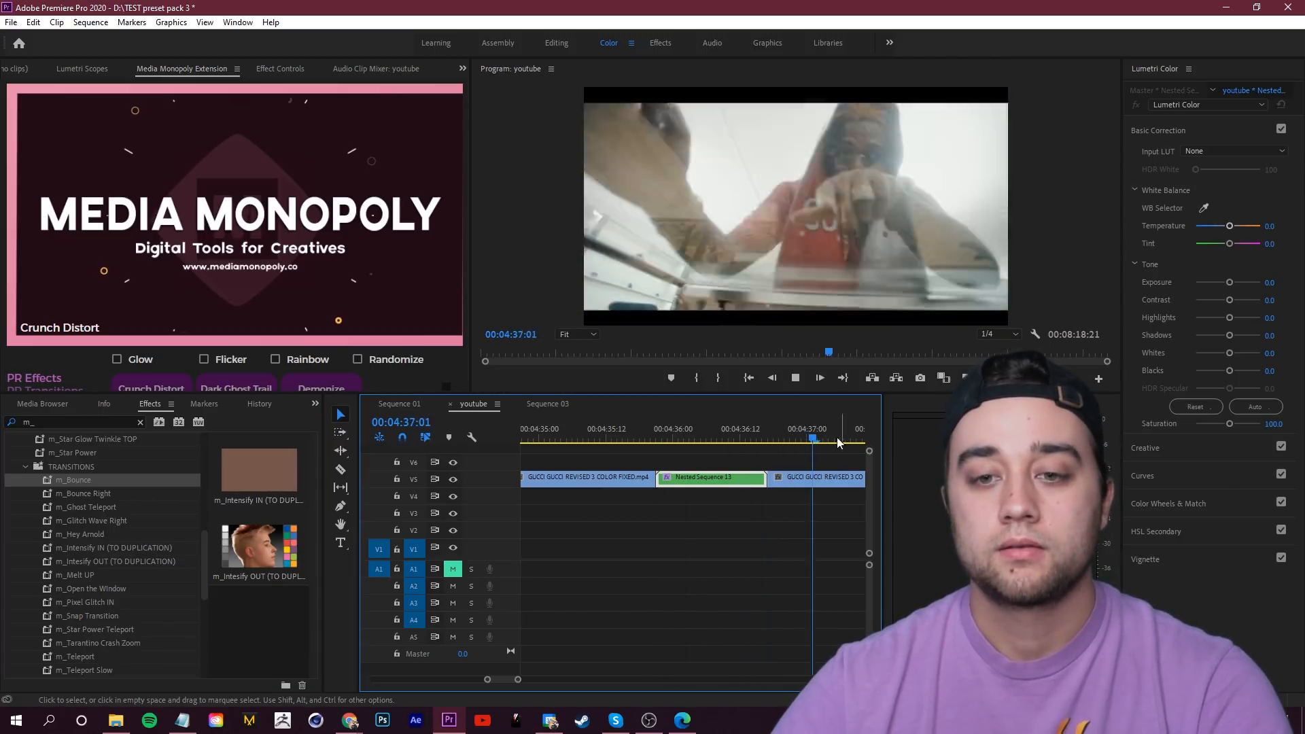
Preview the transition preset playing on Nested Sequence 13.
left_click(739, 439)
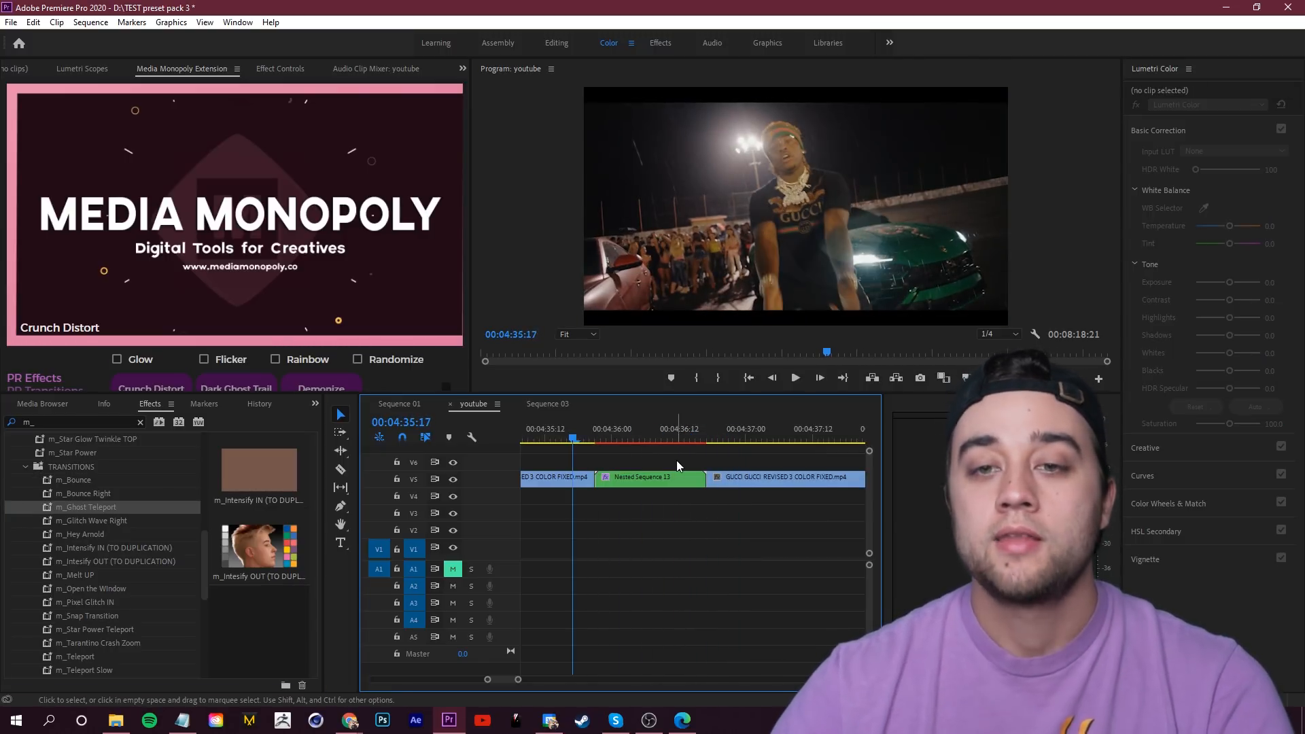
left_click(793, 376)
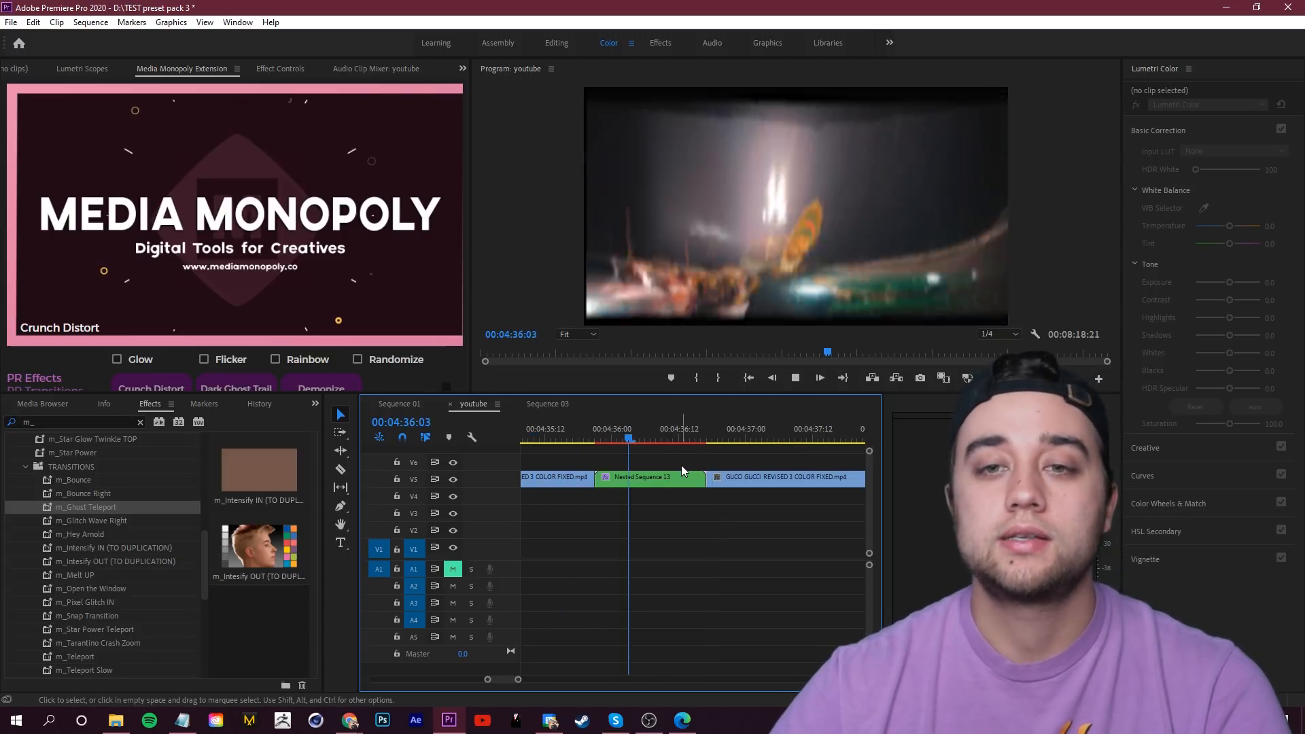
left_click(649, 477)
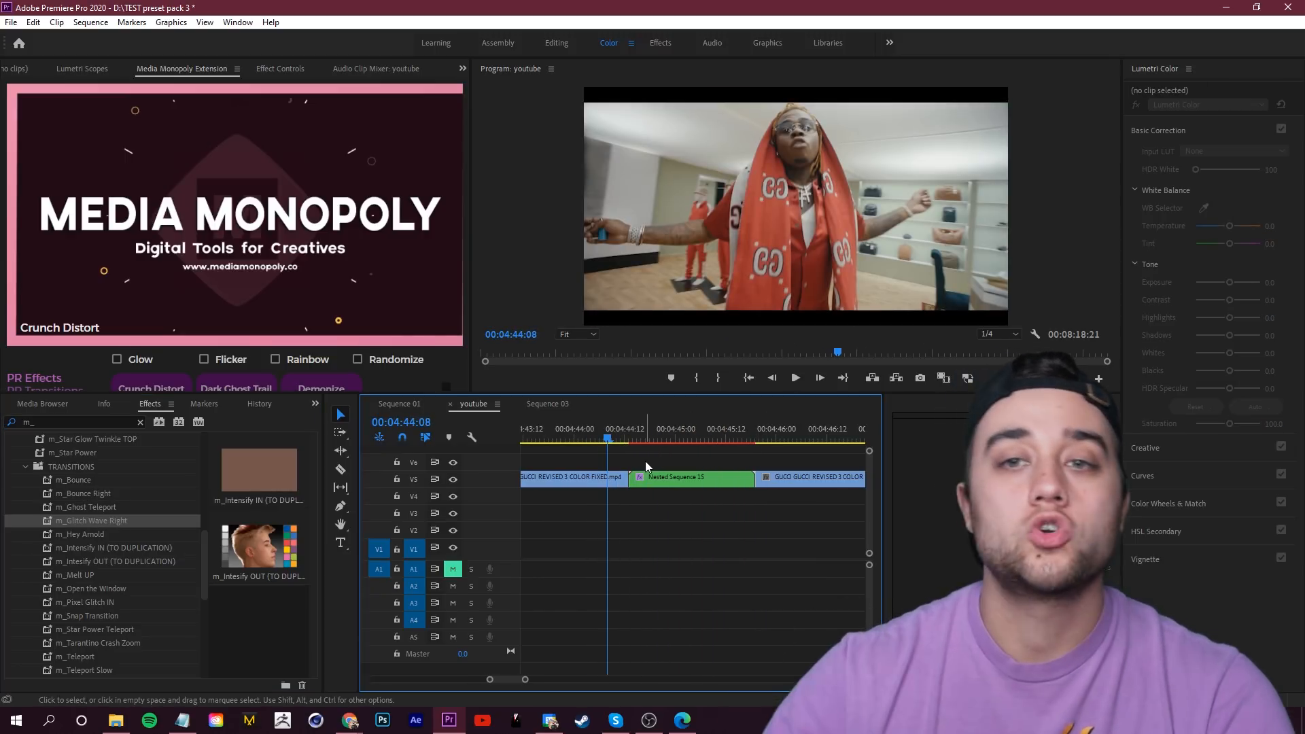
Position the playhead on Nested Sequence 15 and save the project.
left_click(793, 376)
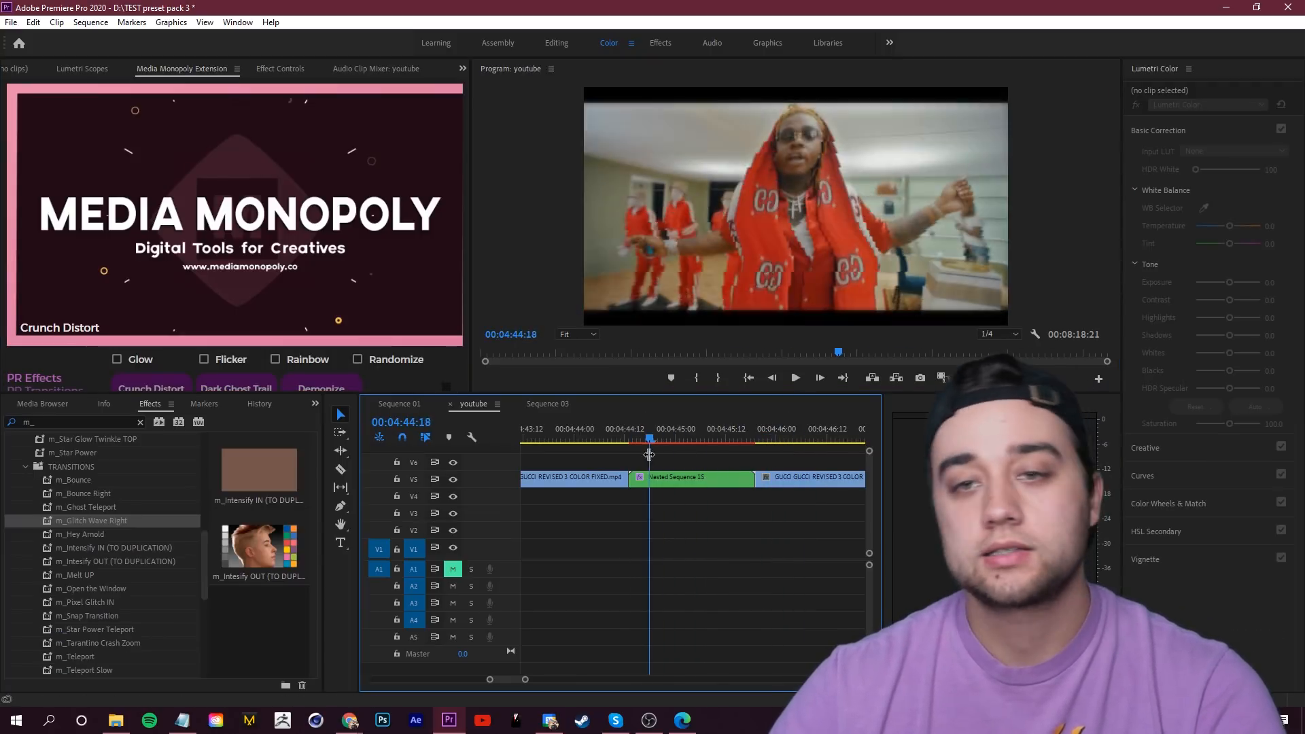
key("ctrl+s")
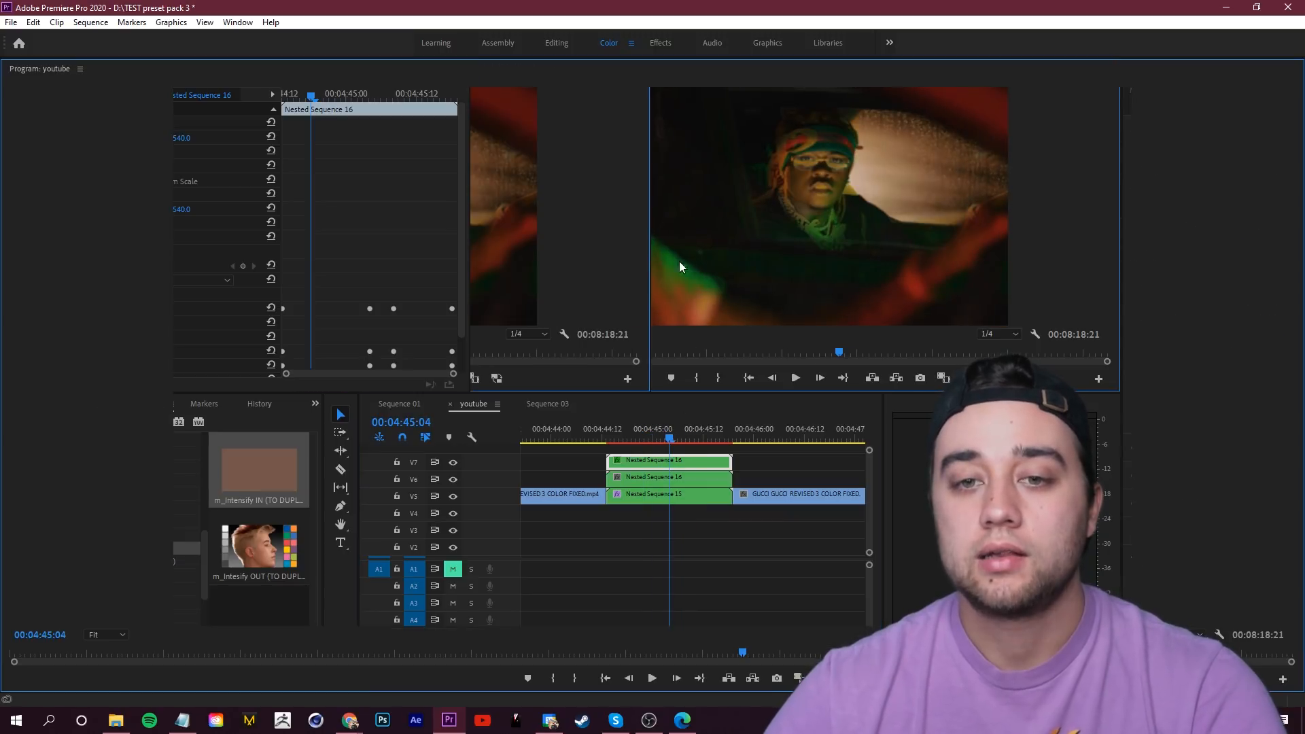
mouse_move(850, 238)
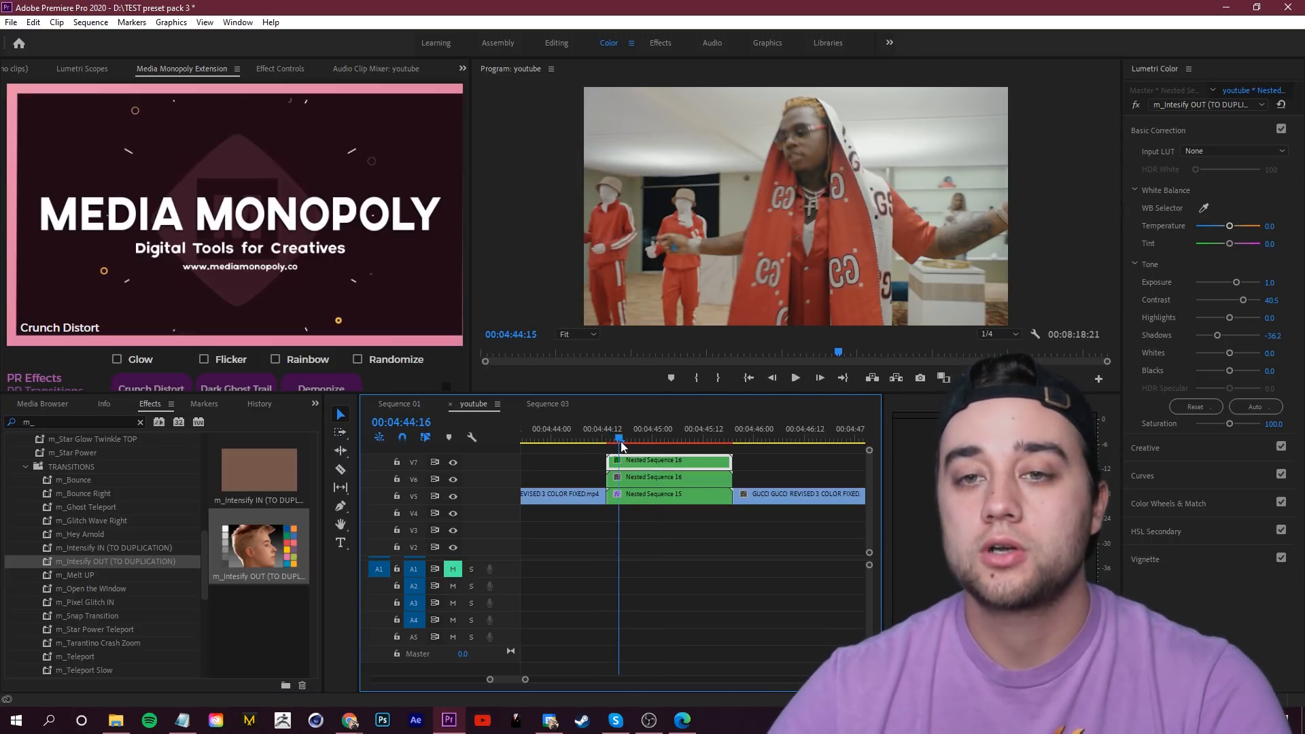
Preview the stacked Nested Sequence 16 copies carrying the Intensify IN/OUT presets.
left_click(608, 439)
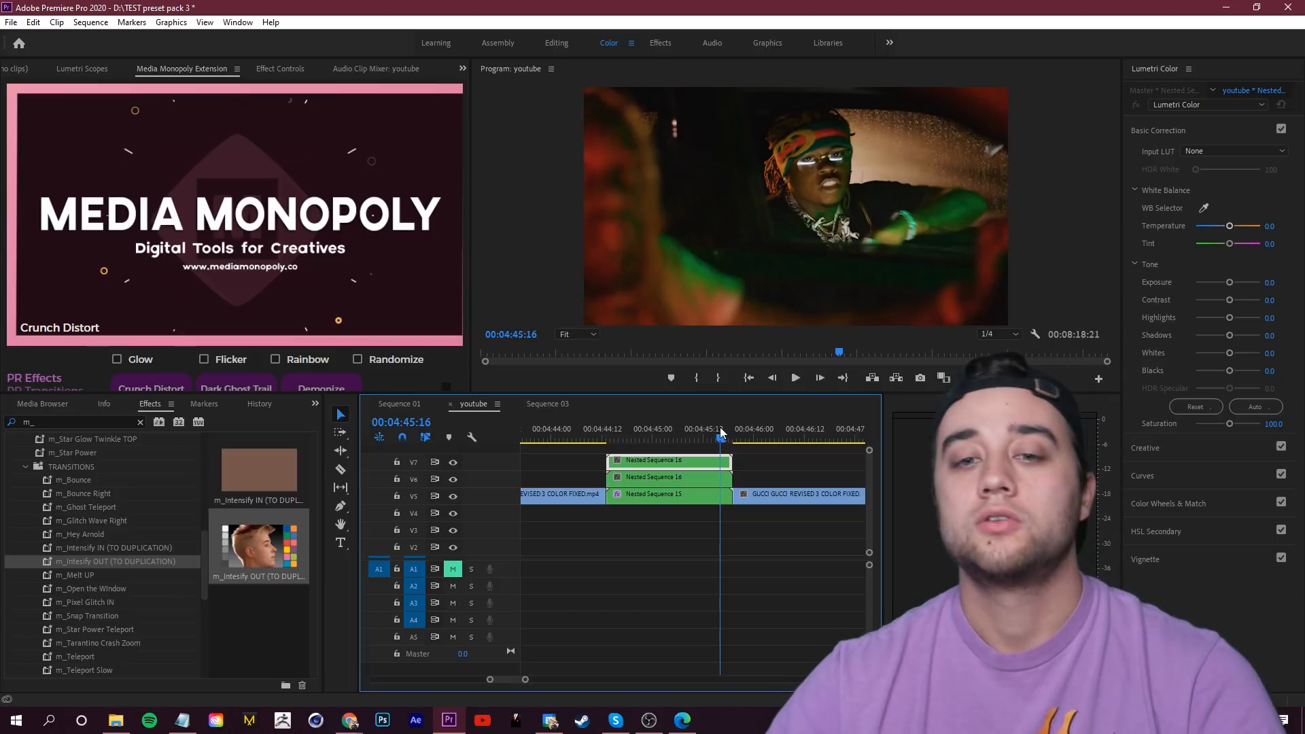
left_click(655, 439)
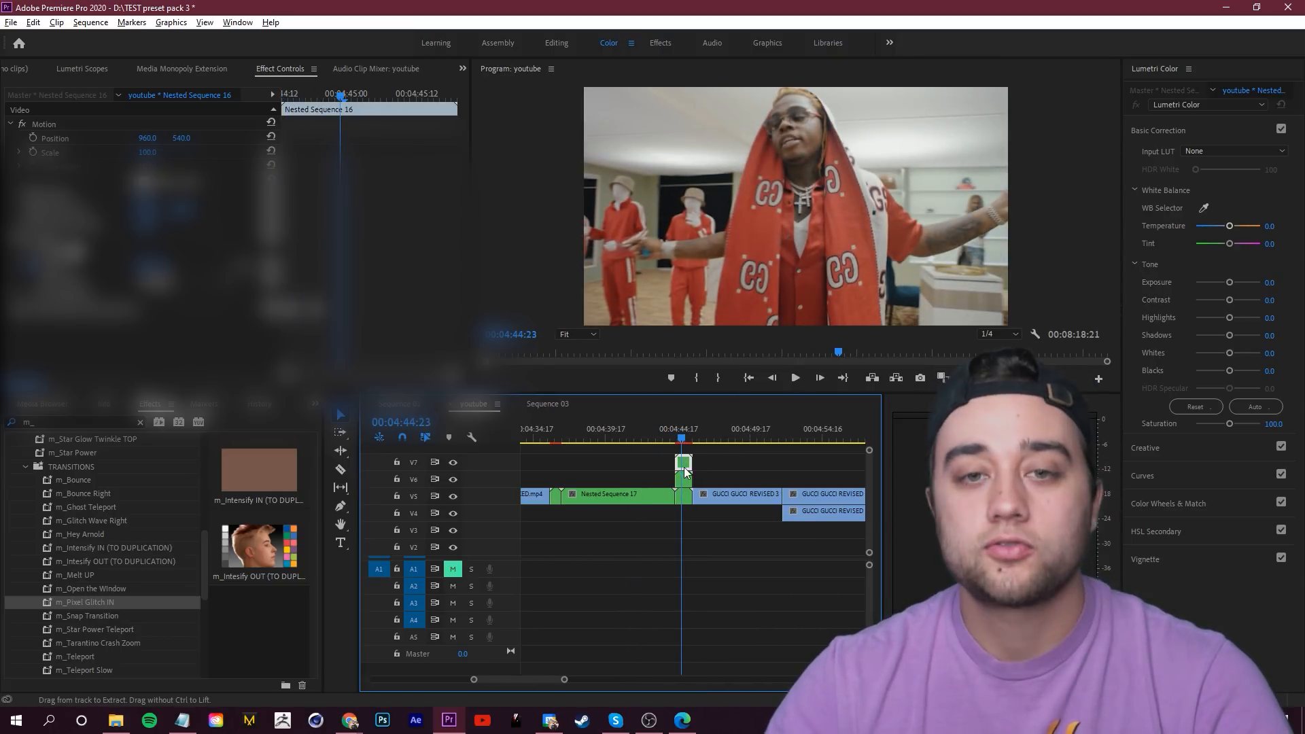
Duplicate the nested section to a higher track and preview the glitchy transition on the stack.
key("`")
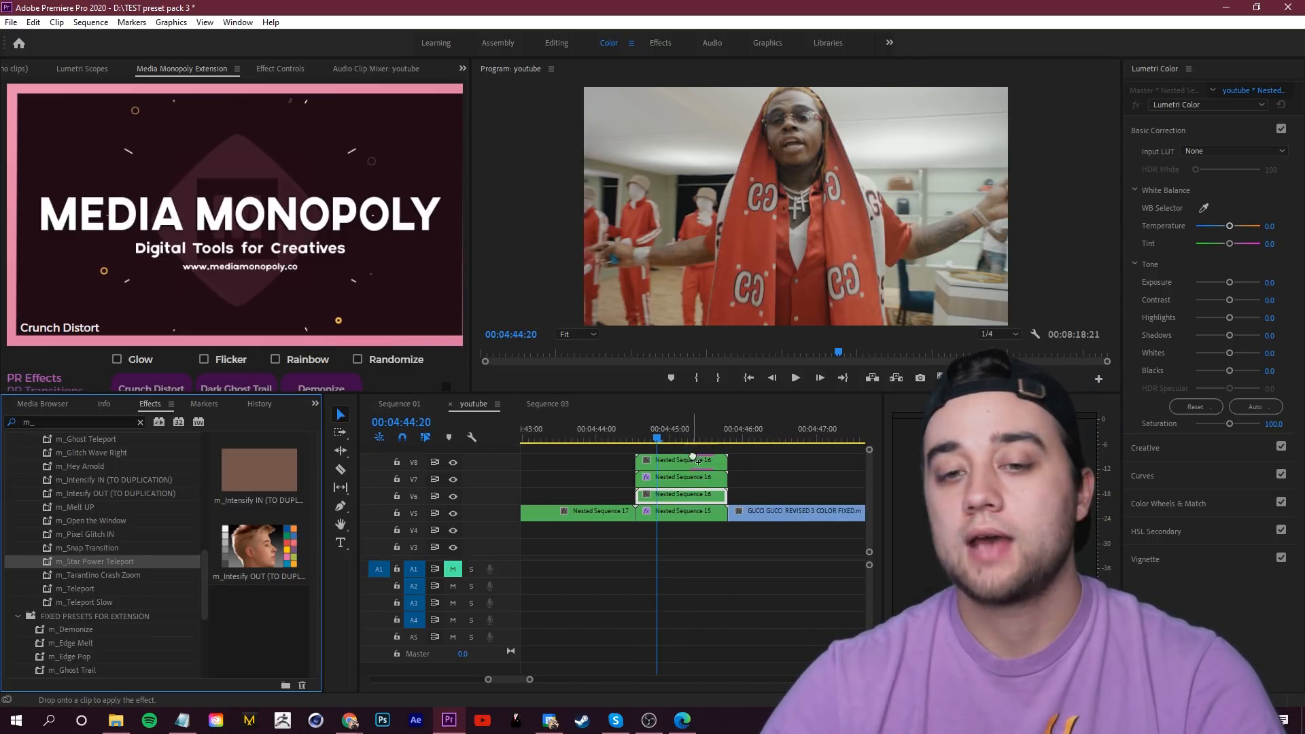
left_click(794, 376)
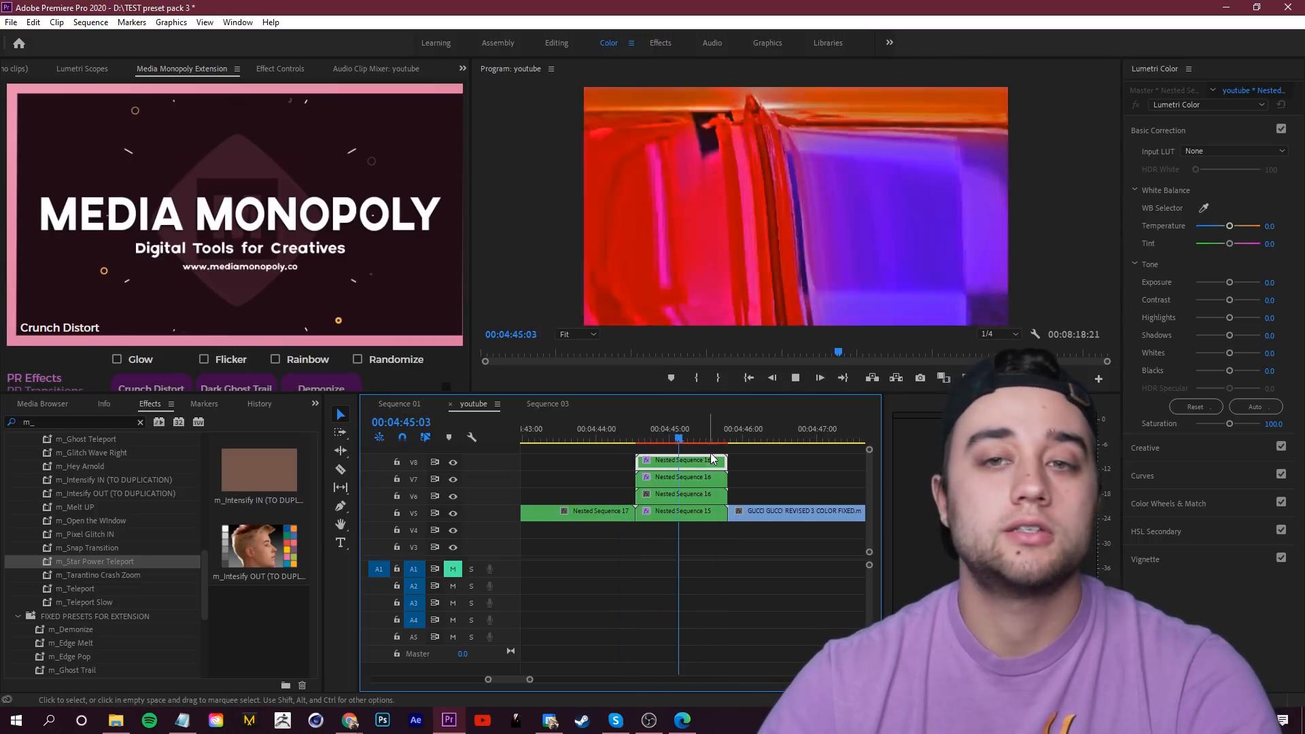
left_click(733, 429)
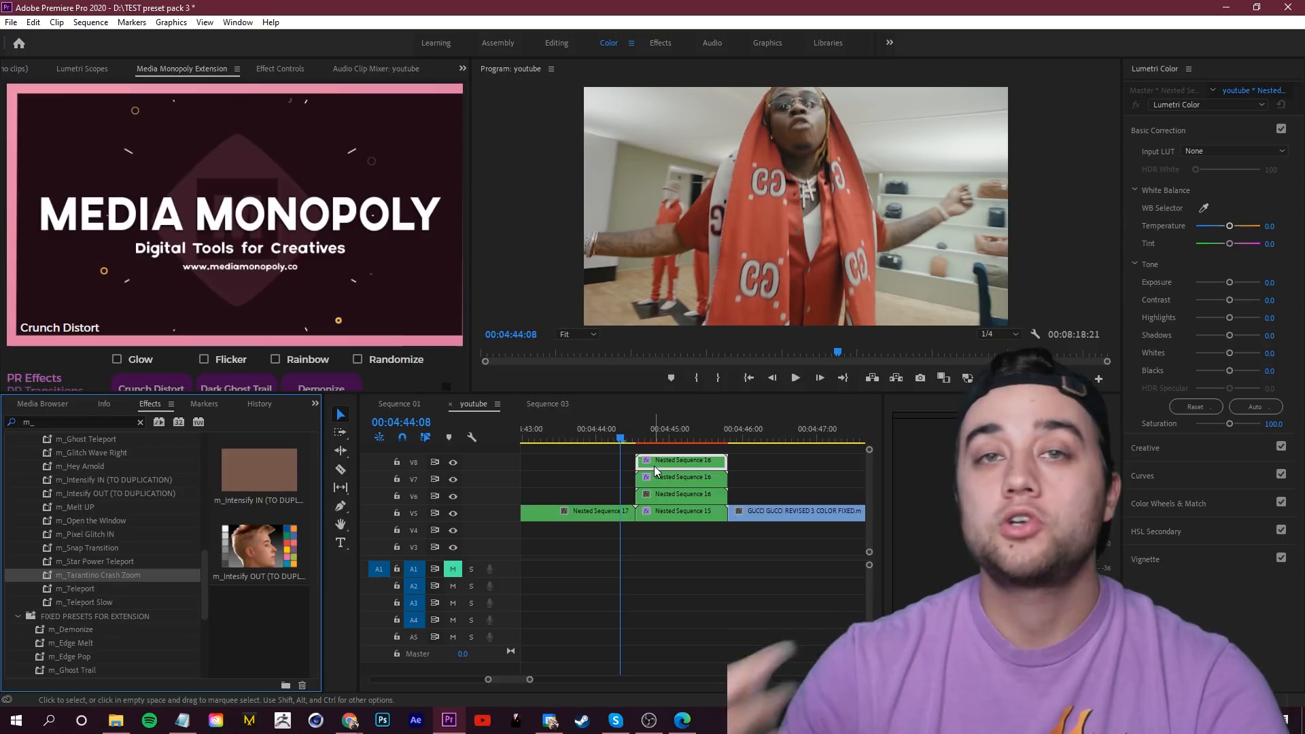
left_click(682, 428)
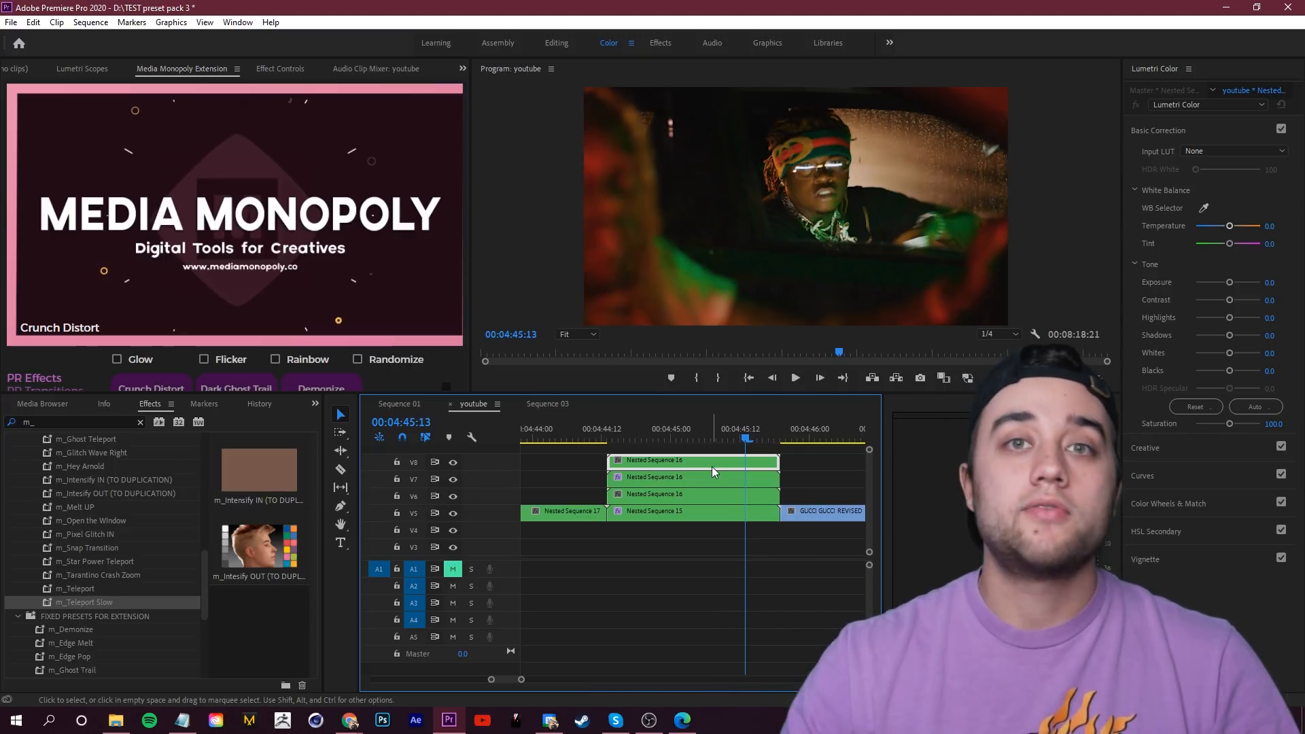
Open mediamonopoly.co in Chrome and go to the Video Products page.
scroll("down", 3)
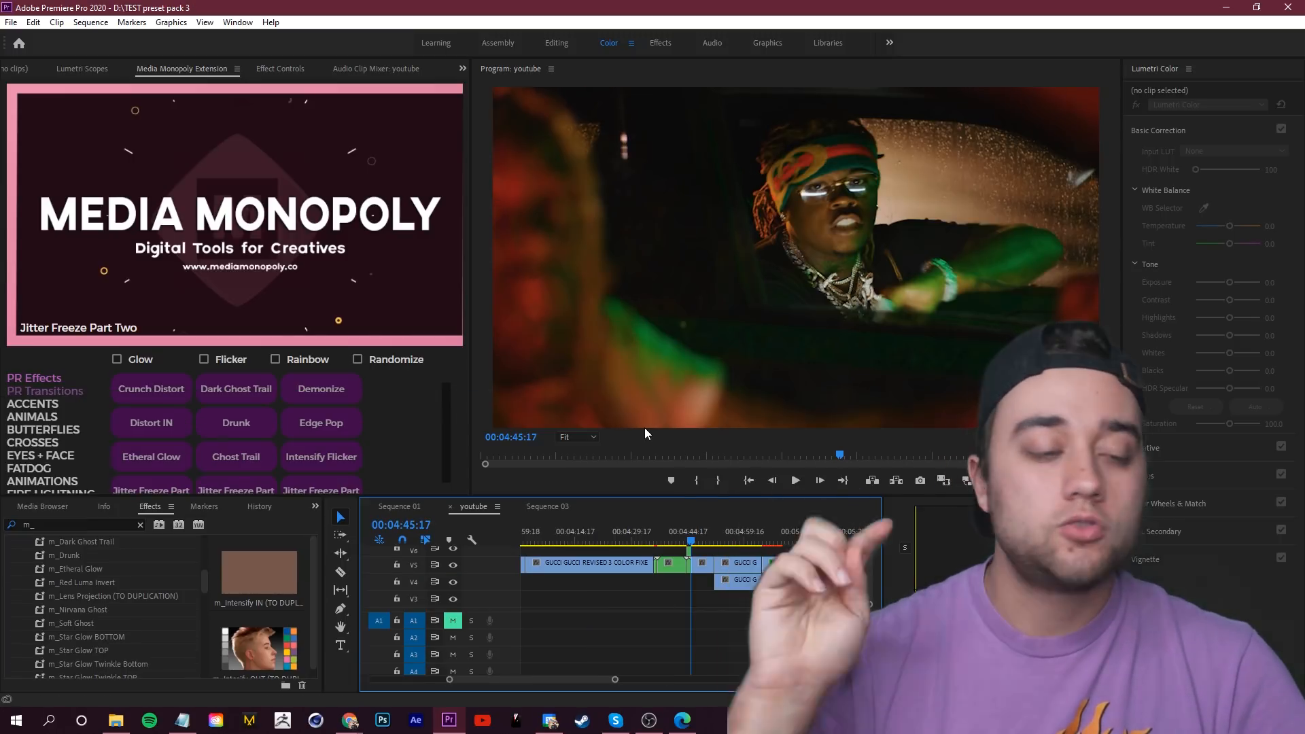
left_click(44, 391)
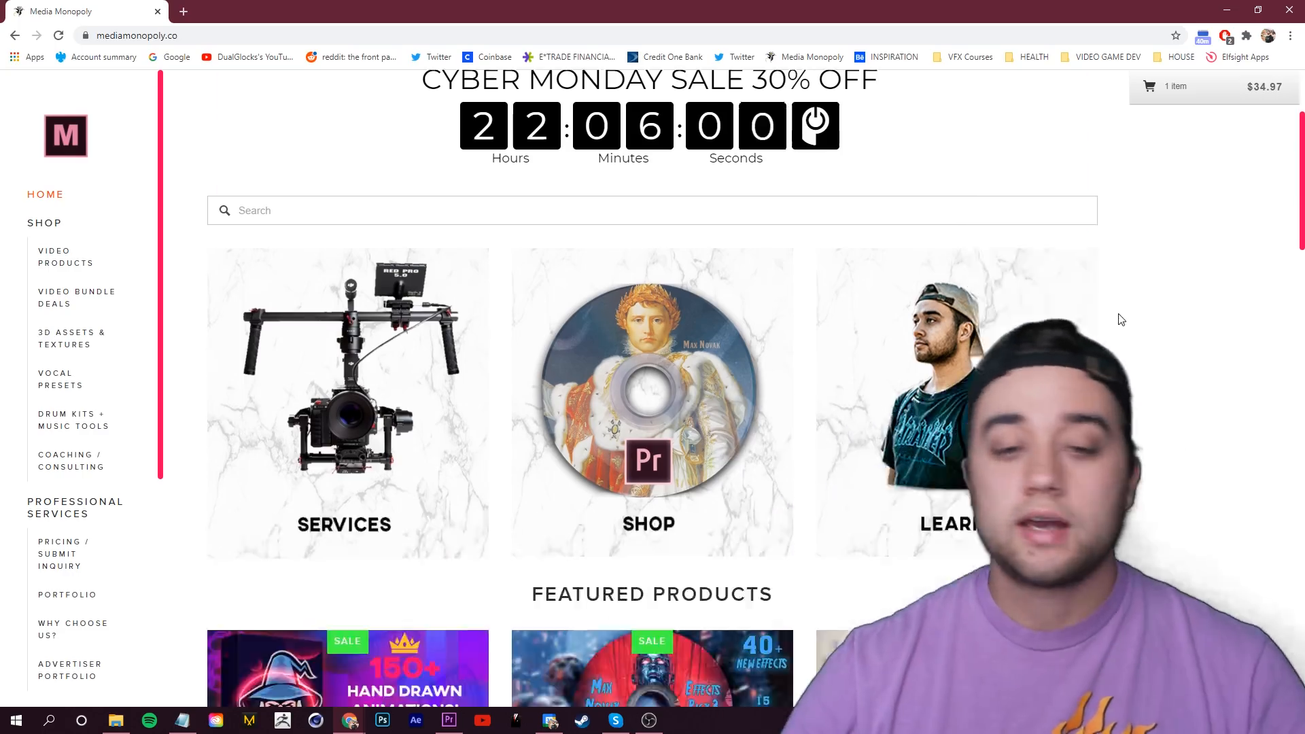
left_click(66, 257)
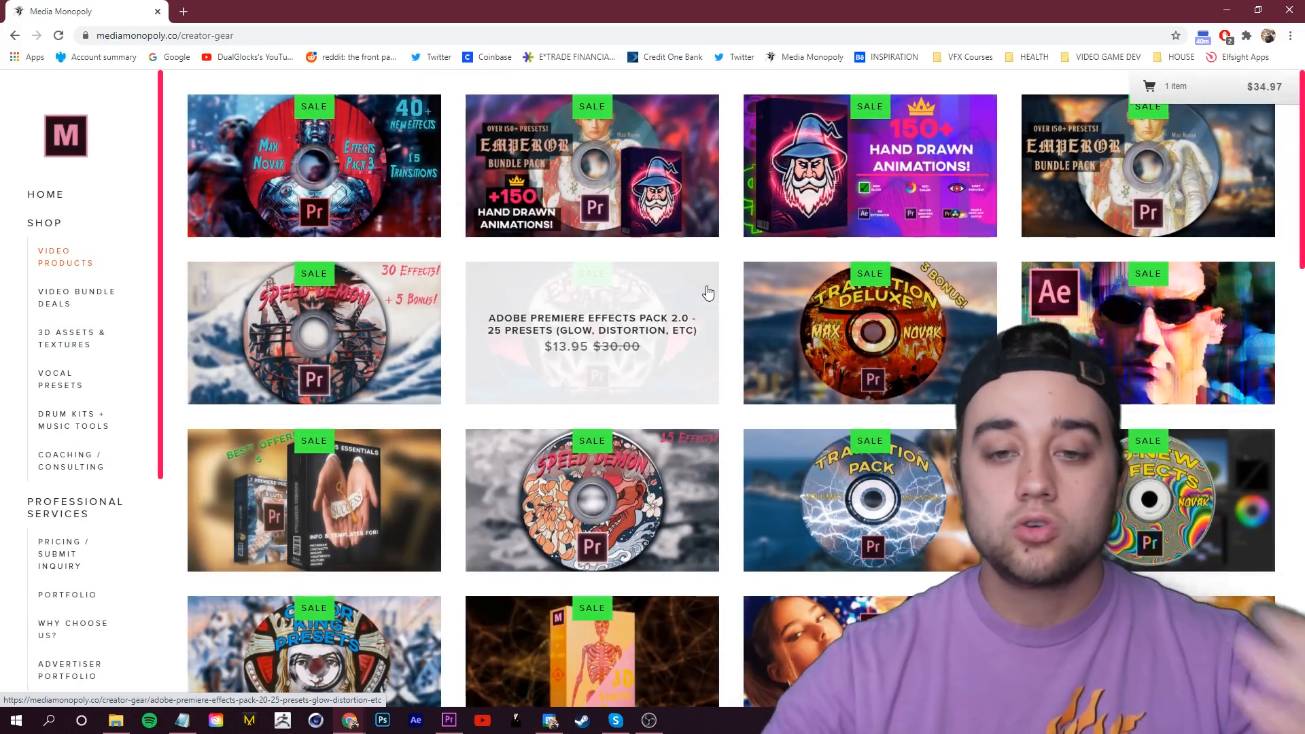